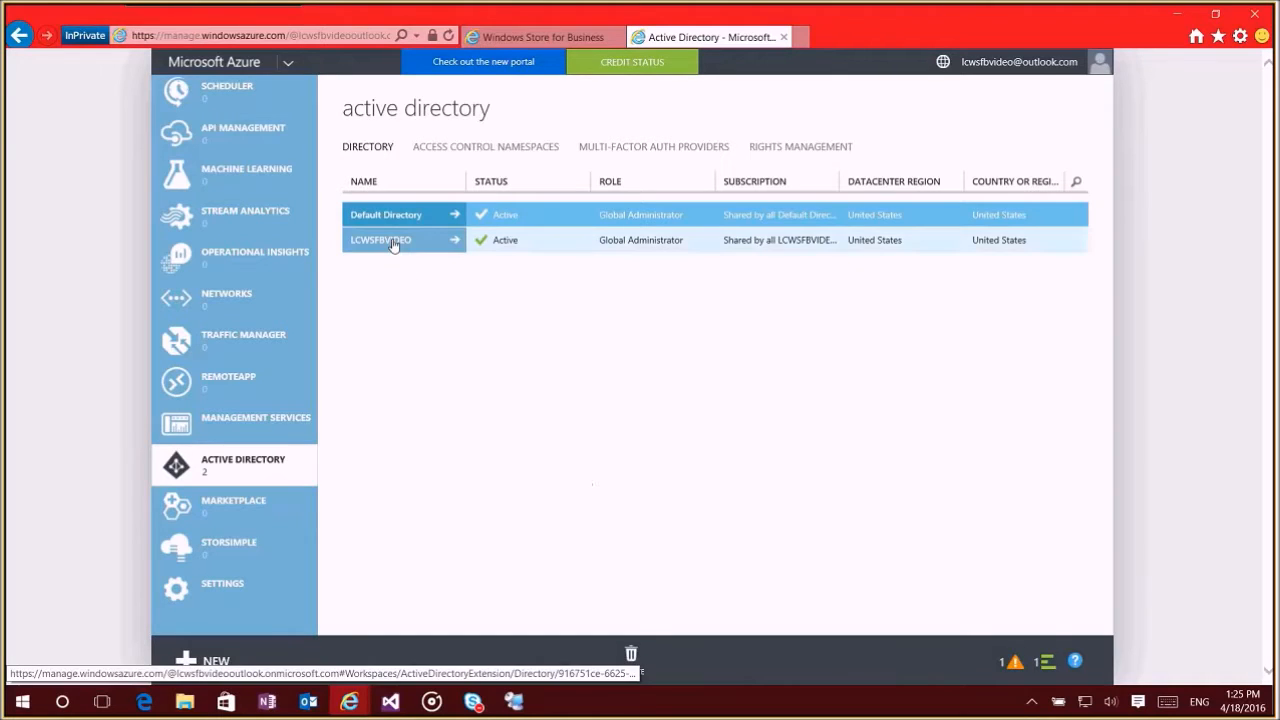
- Go to the LCWSFBVIDEO directory's Applications list and start adding a new application
click(380, 240)
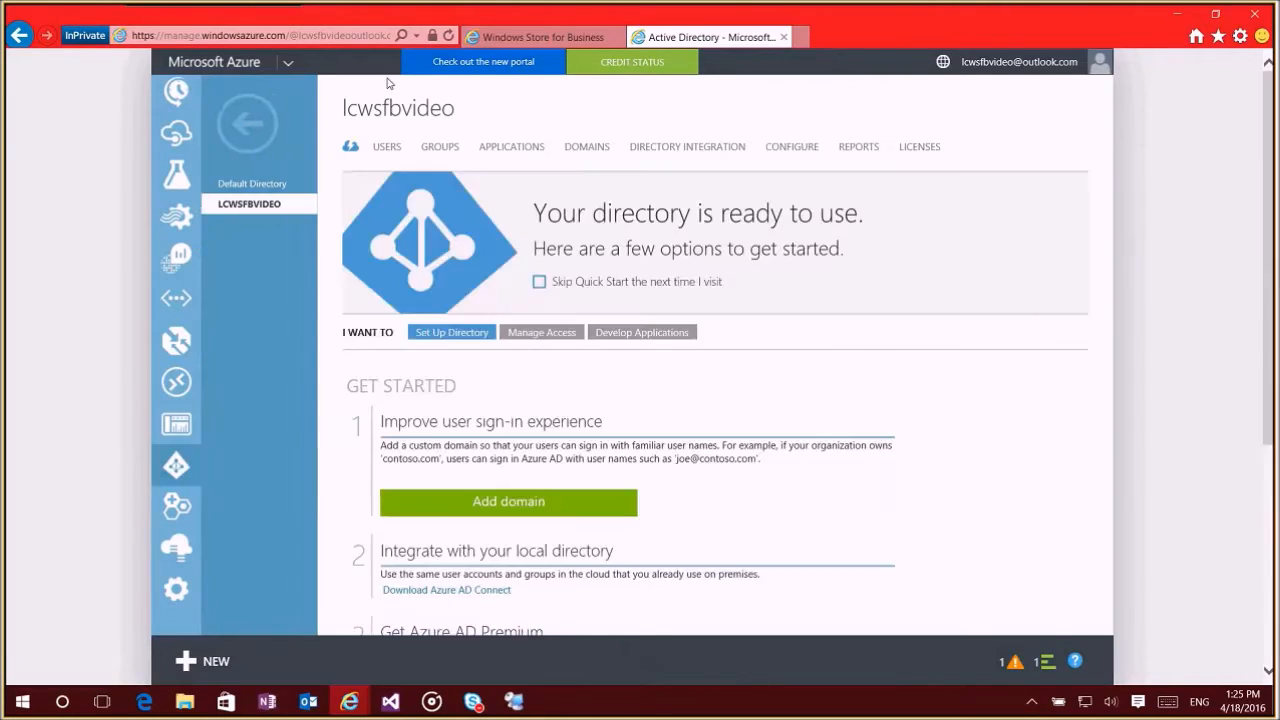
click(511, 146)
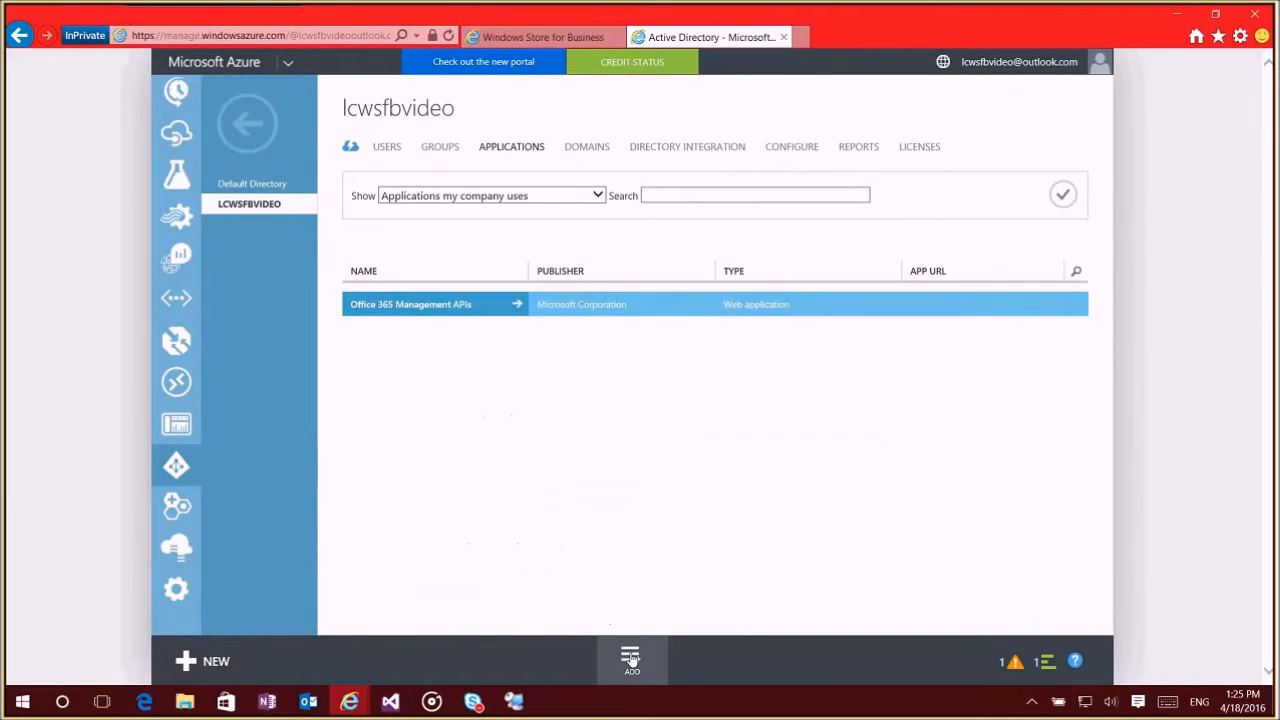
click(630, 660)
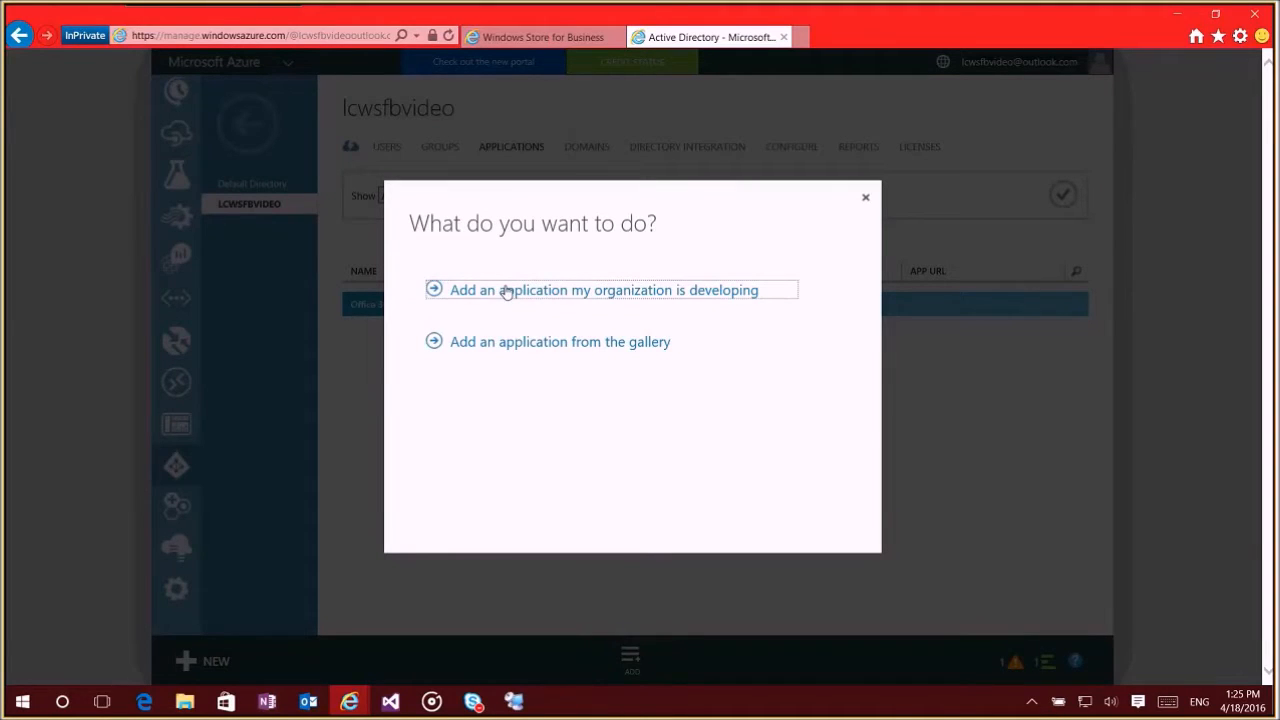
- Add an organization-developed application named sccmwsfb and continue to its properties
click(604, 290)
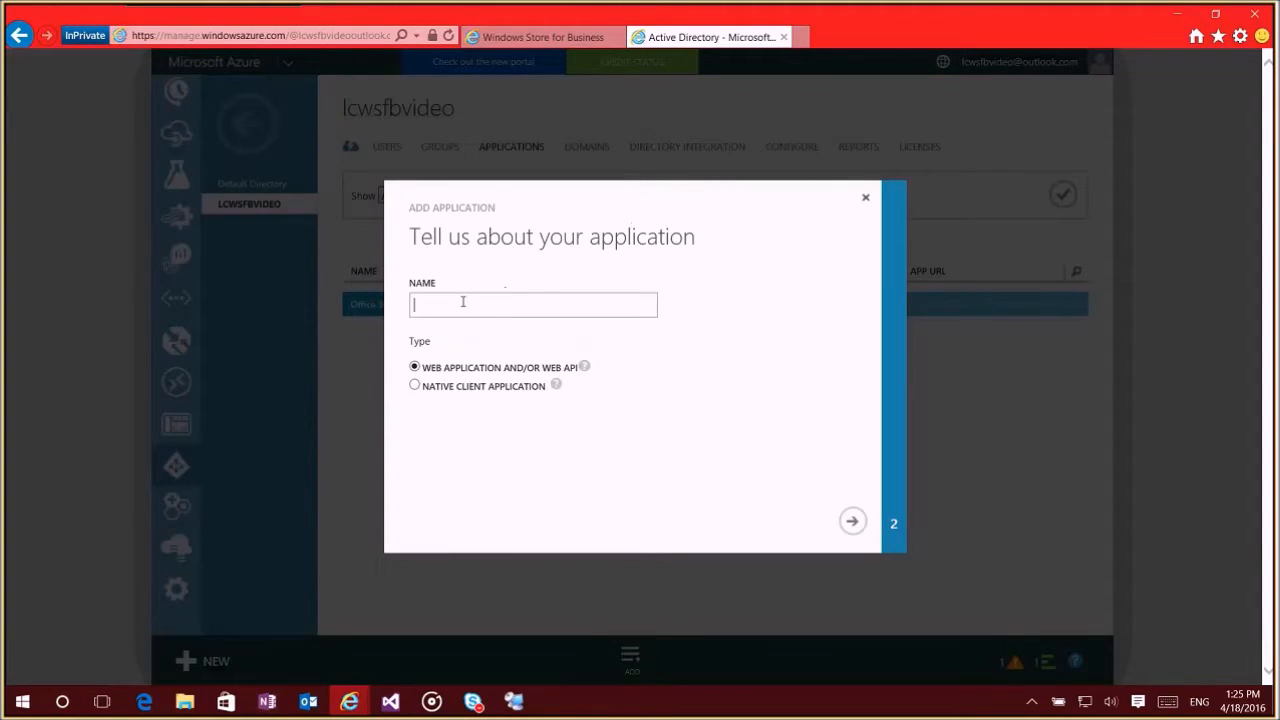
text(sccmwsfb)
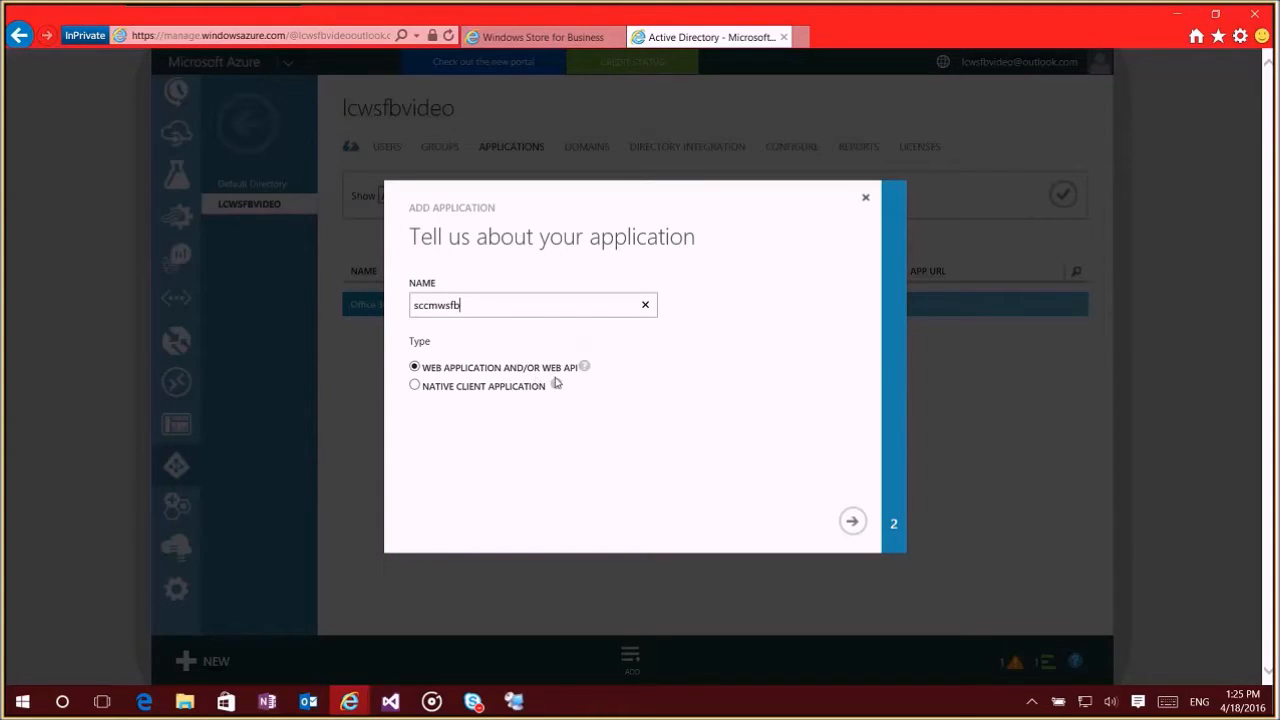
click(852, 521)
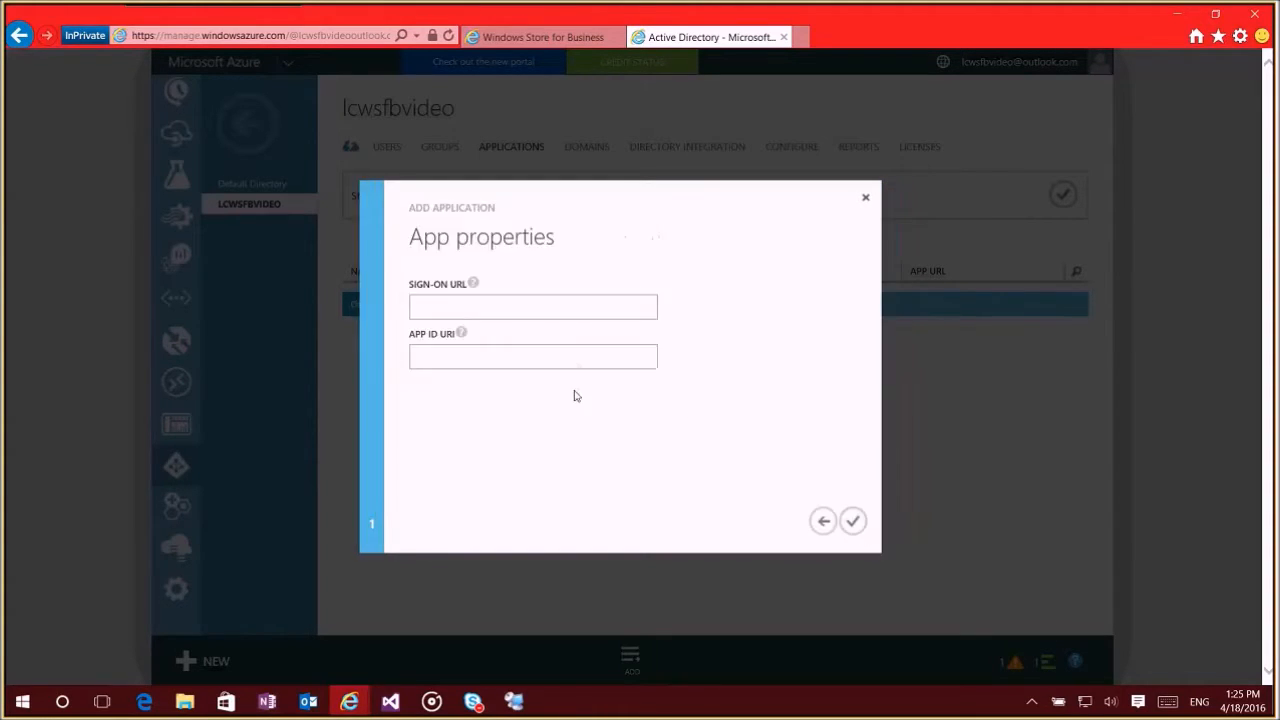
click(533, 307)
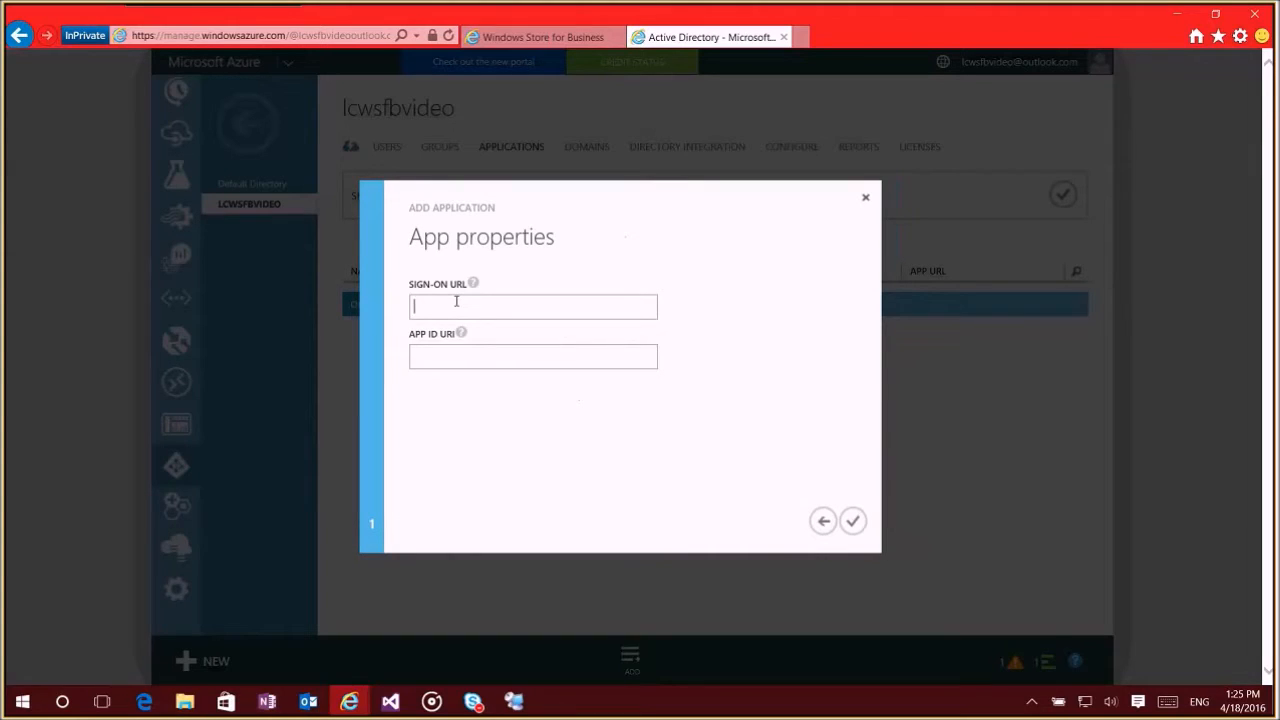
text(https)
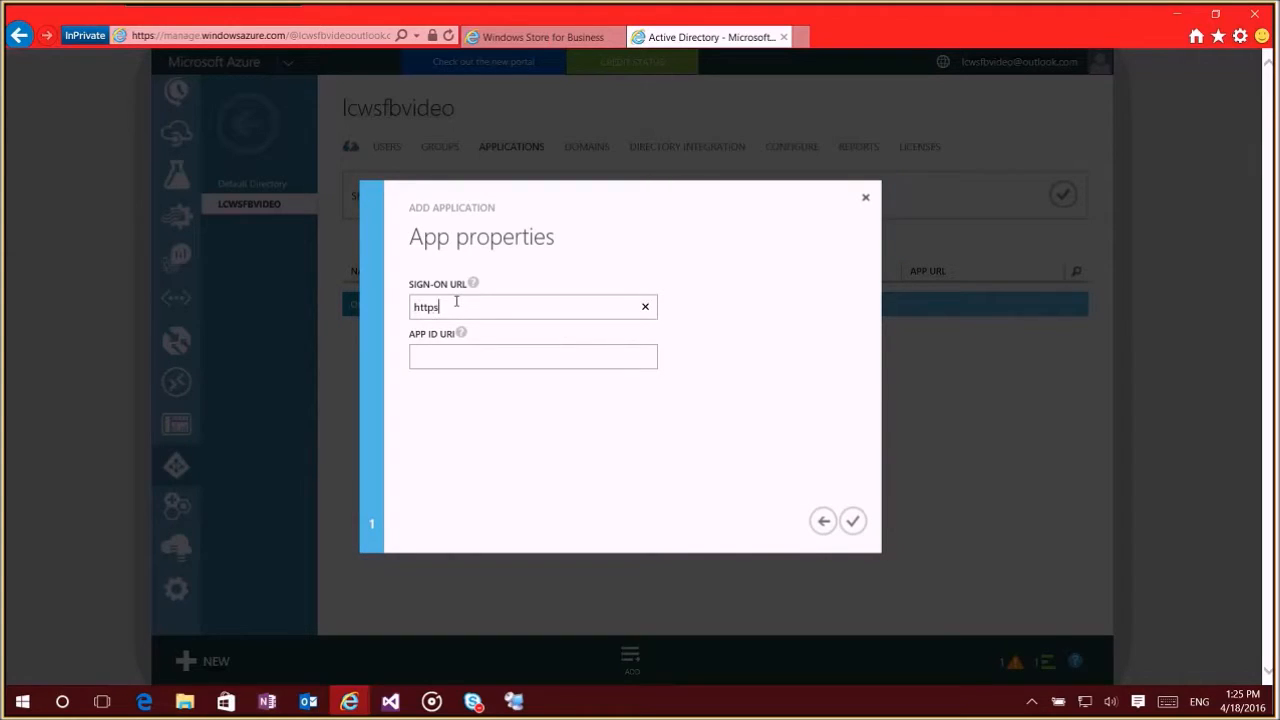
text(://)
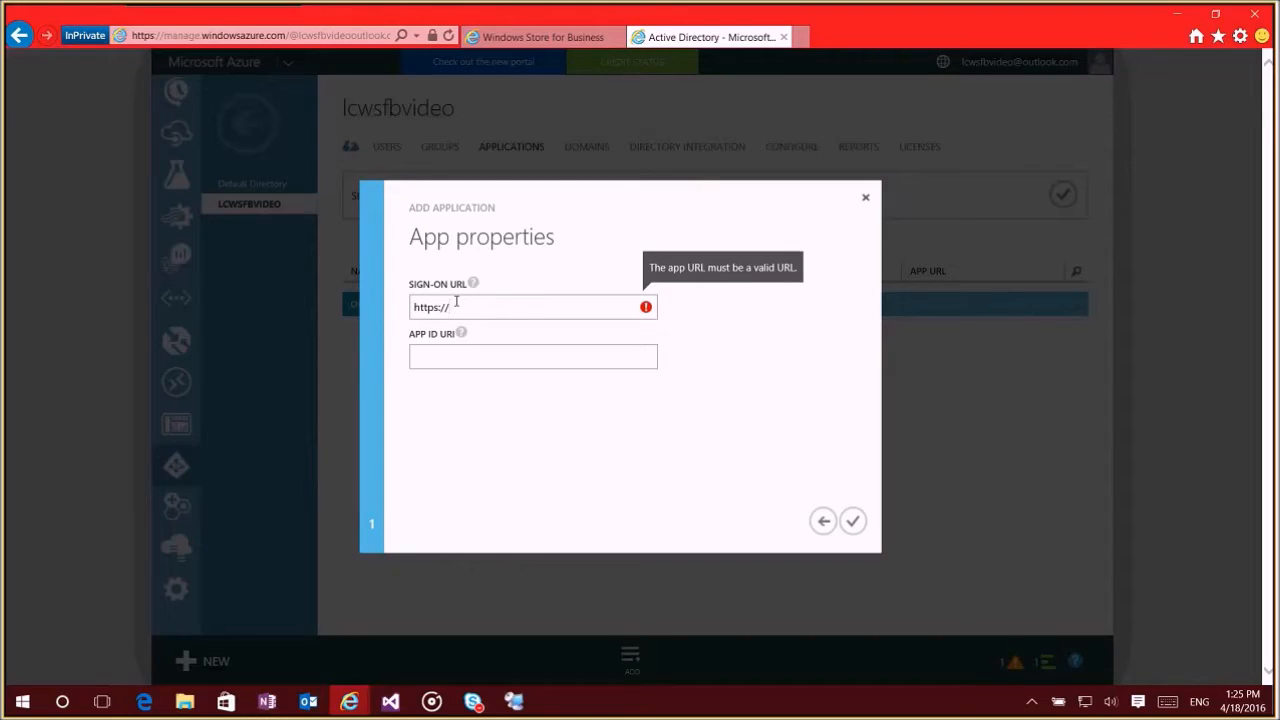
text(lcs)
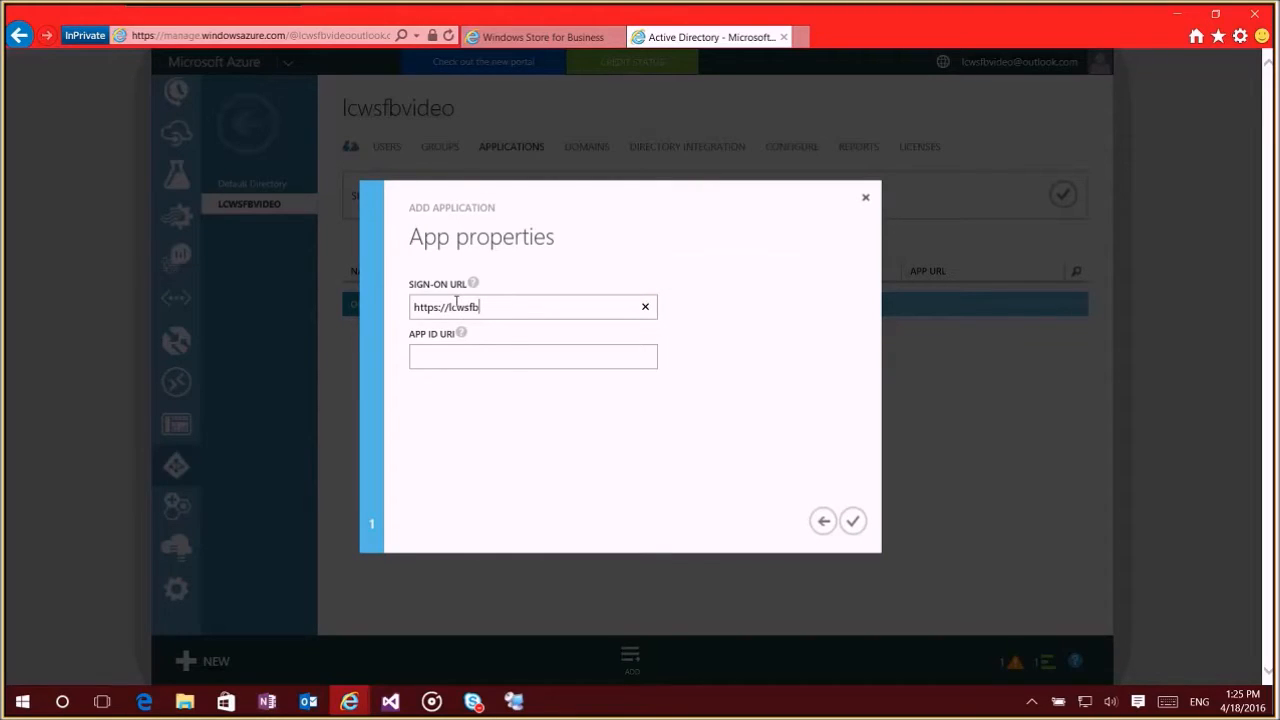
text(video.onmicrosoft.com/sccm)
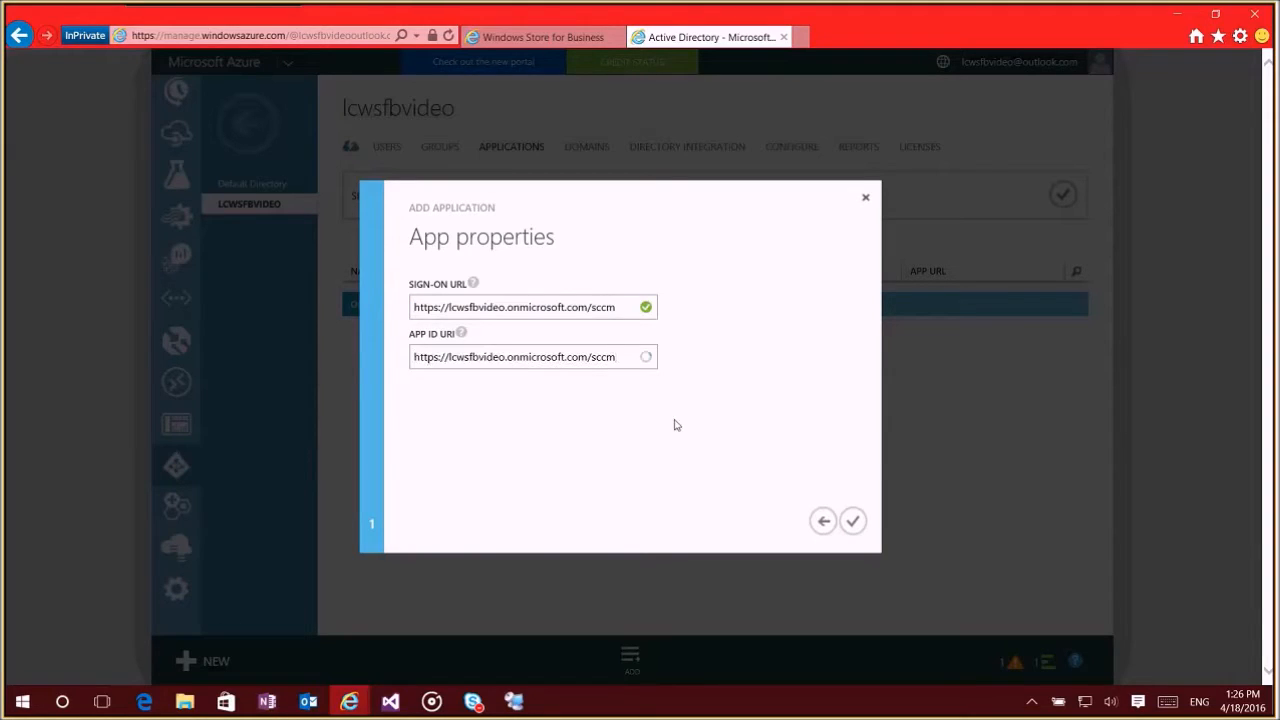
mouse_move(744, 364)
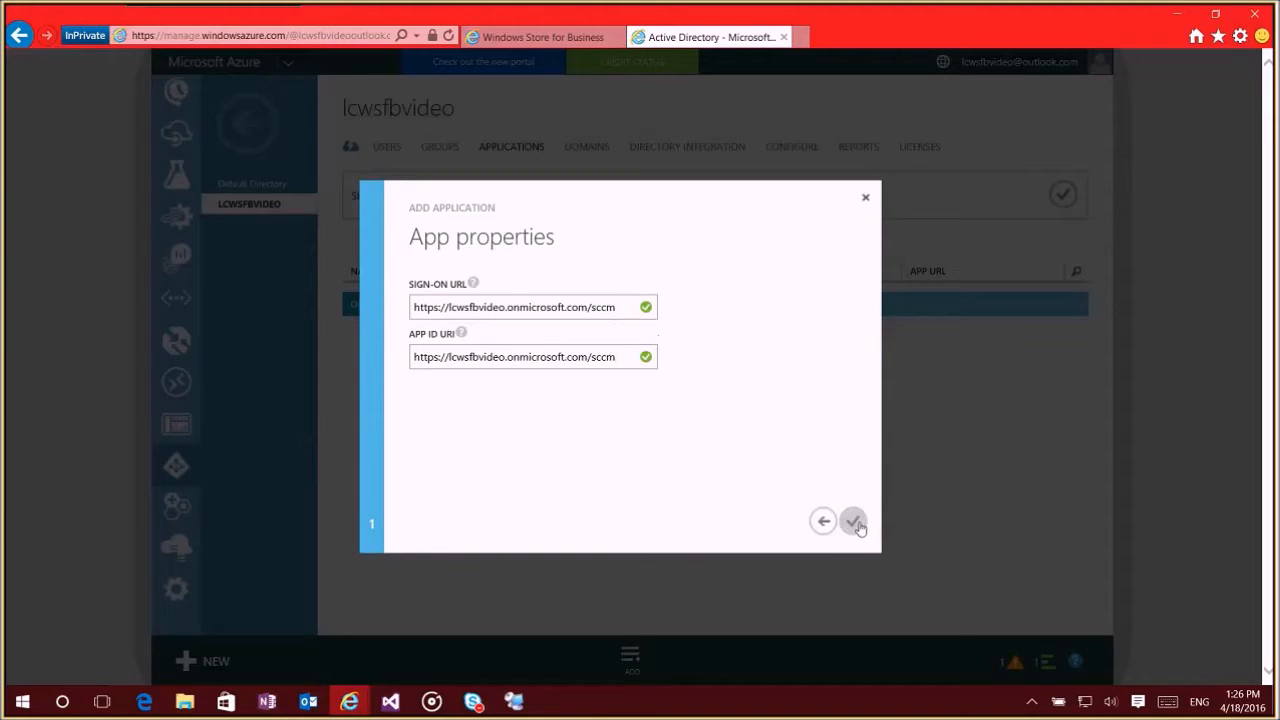
- Create the sccmwsfb app and view its Configure page with the client ID and keys section
click(852, 521)
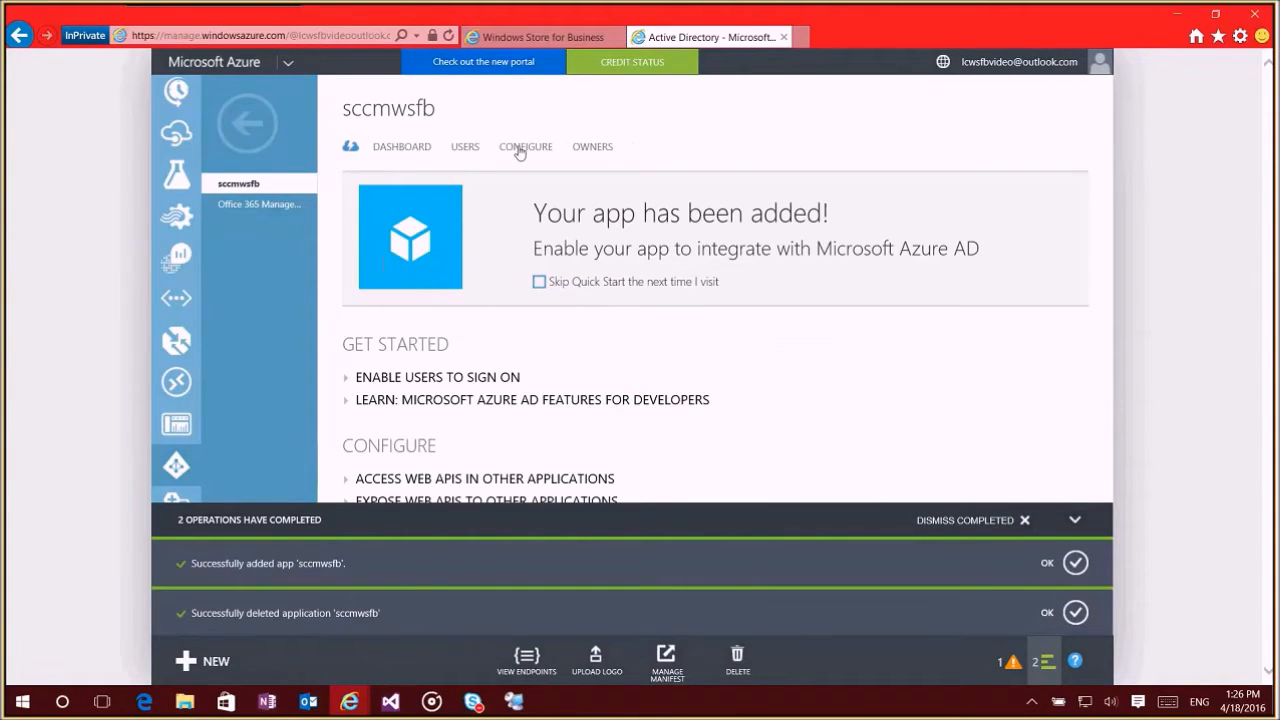
click(525, 146)
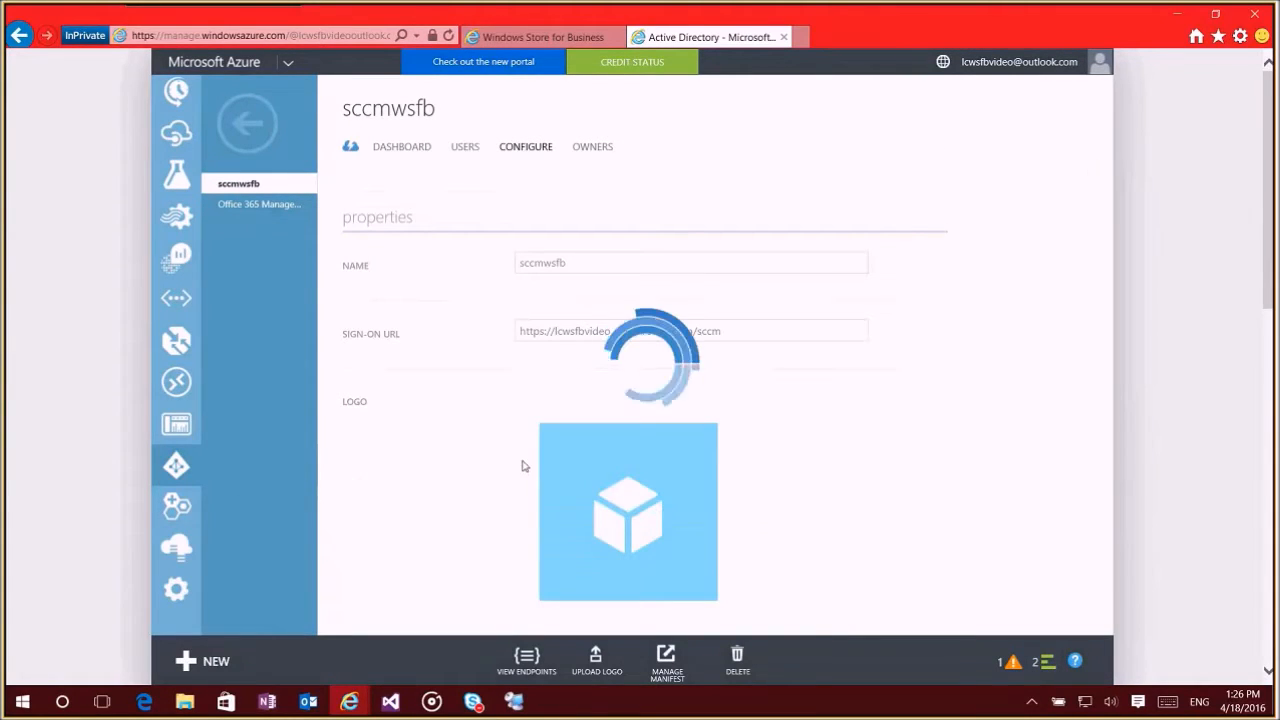
scroll(down, 3)
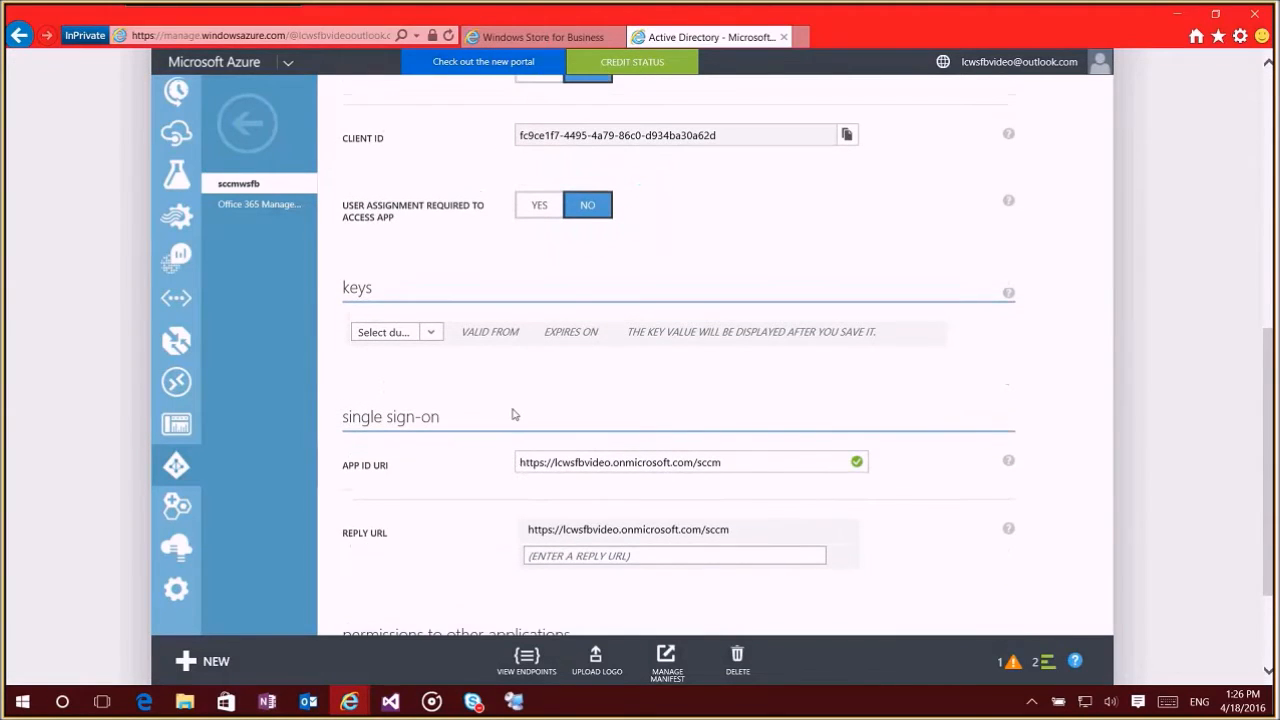
scroll(up, 3)
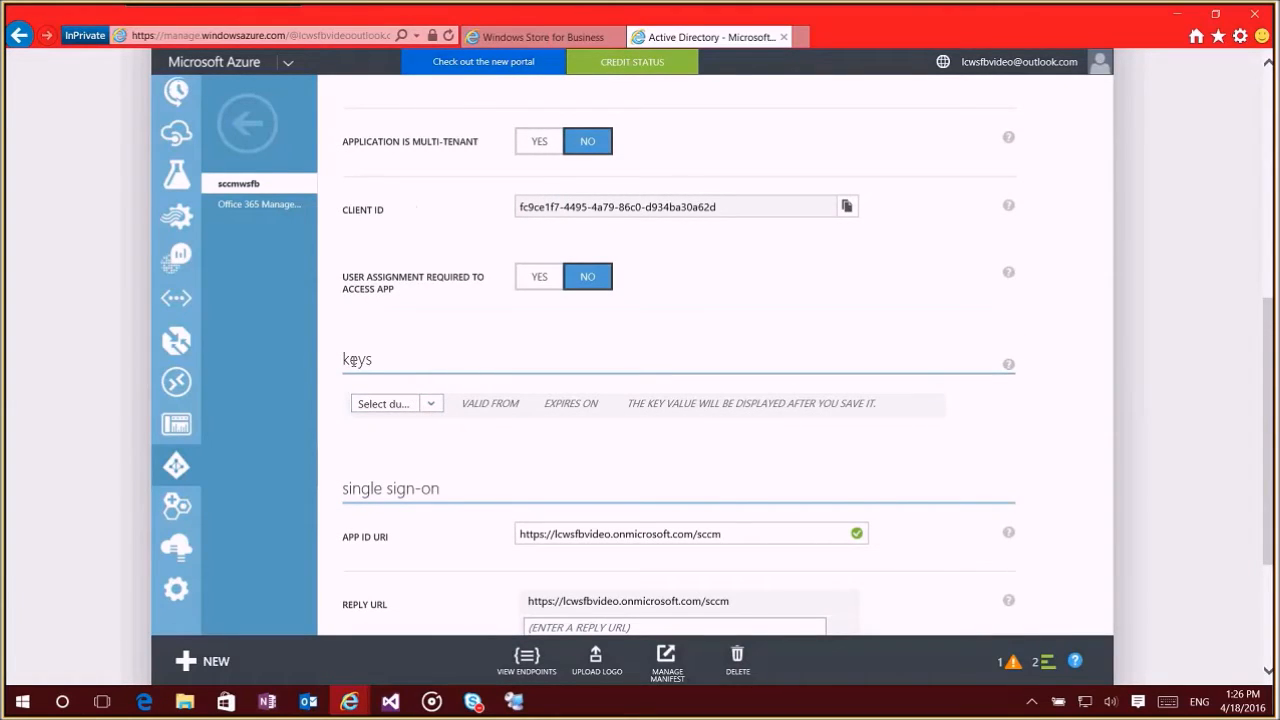
- Add a key with 1 year duration and save so the generated key value appears
click(395, 403)
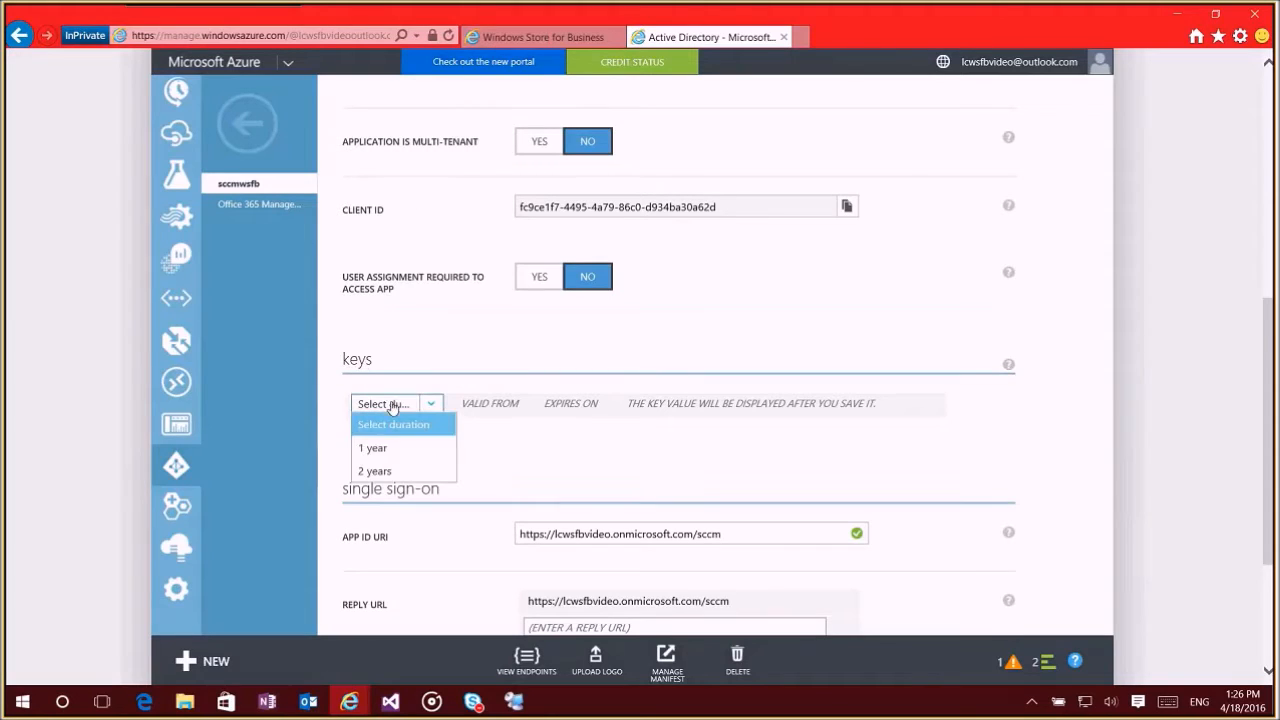
click(372, 447)
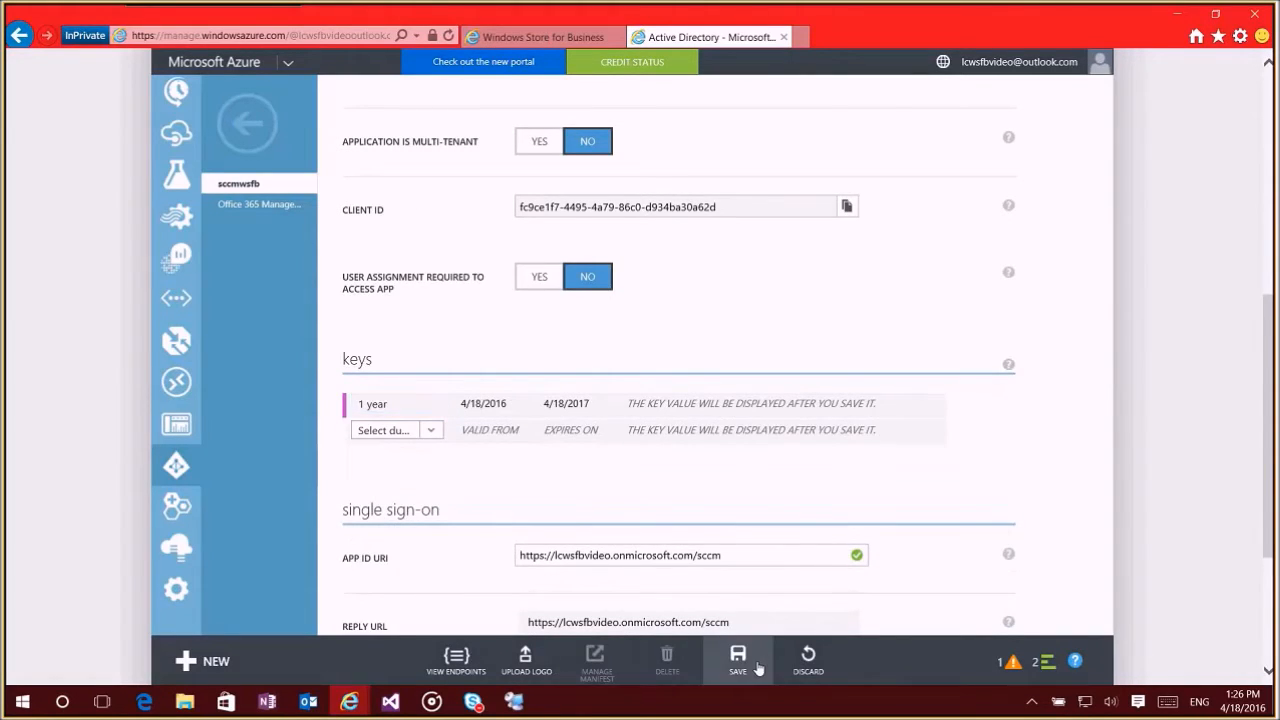
click(738, 660)
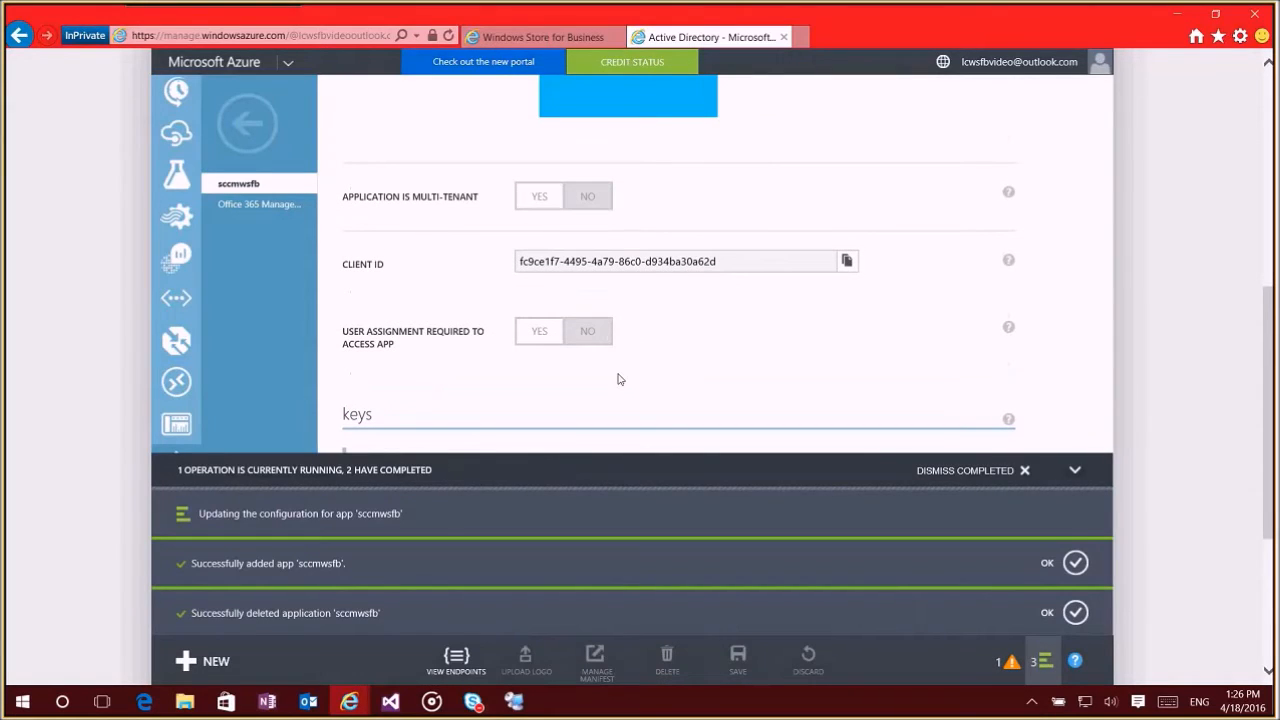
scroll(down, 3)
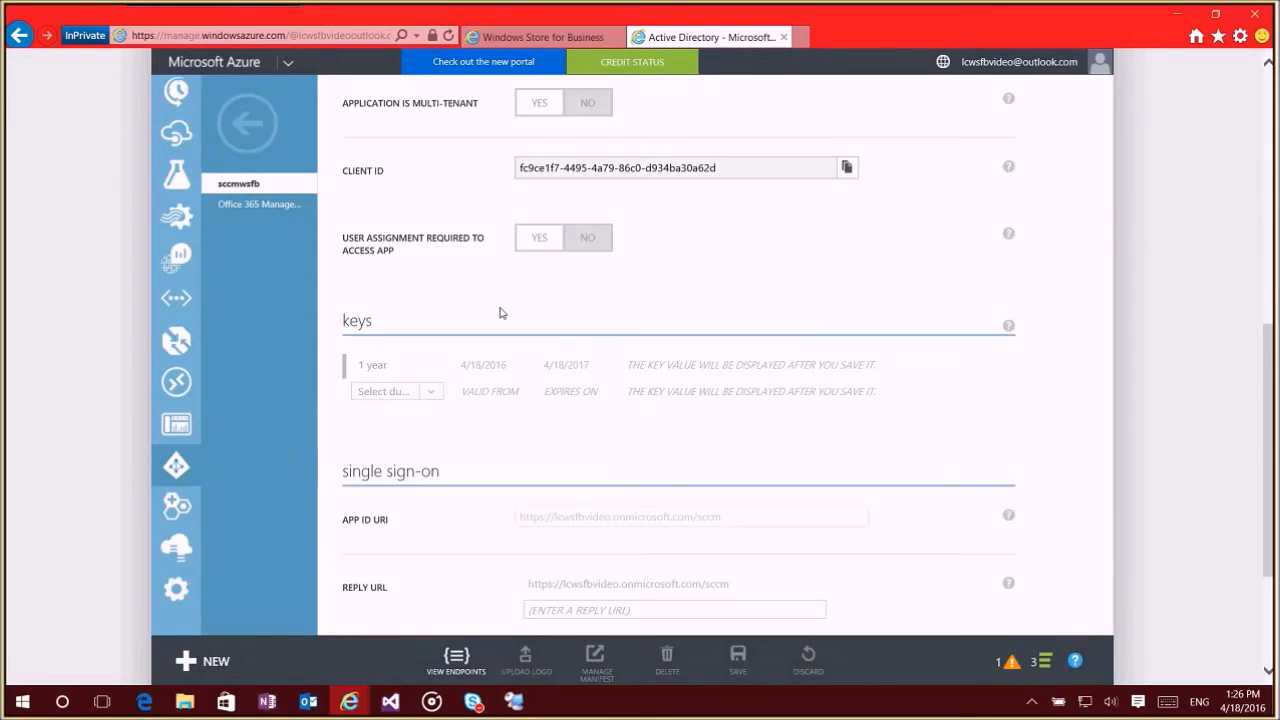
mouse_move(495, 310)
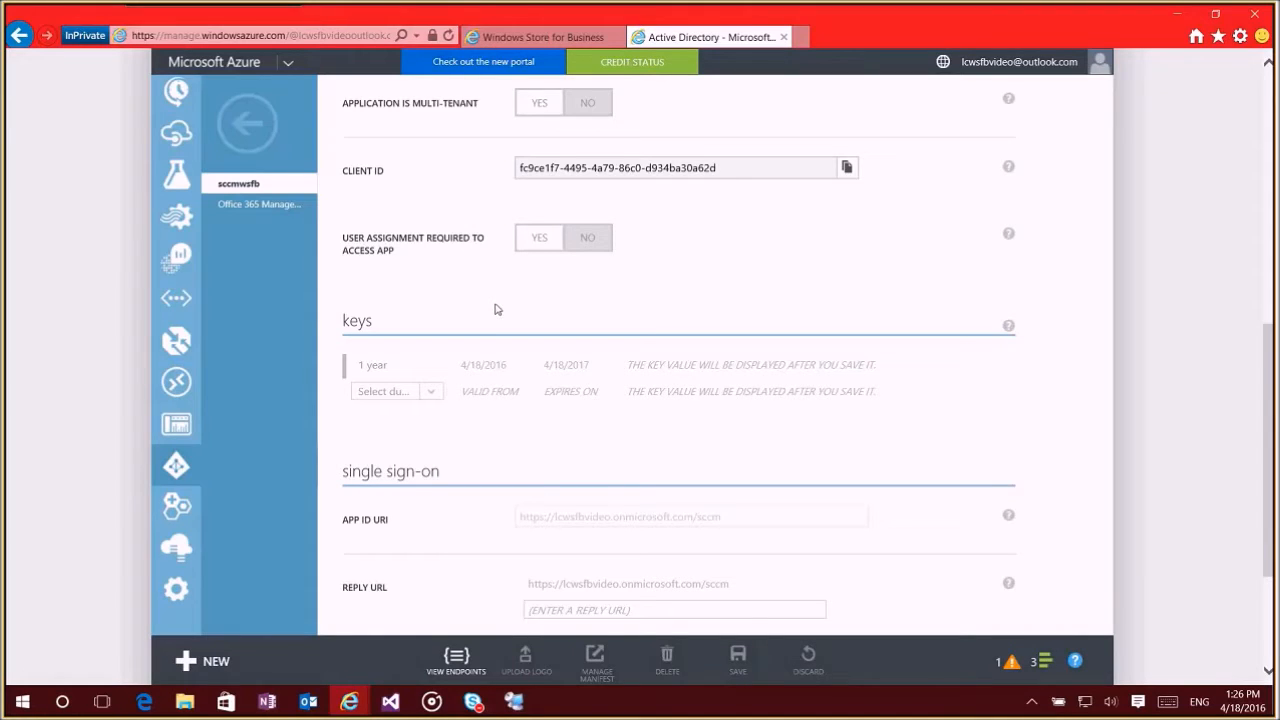
click(738, 655)
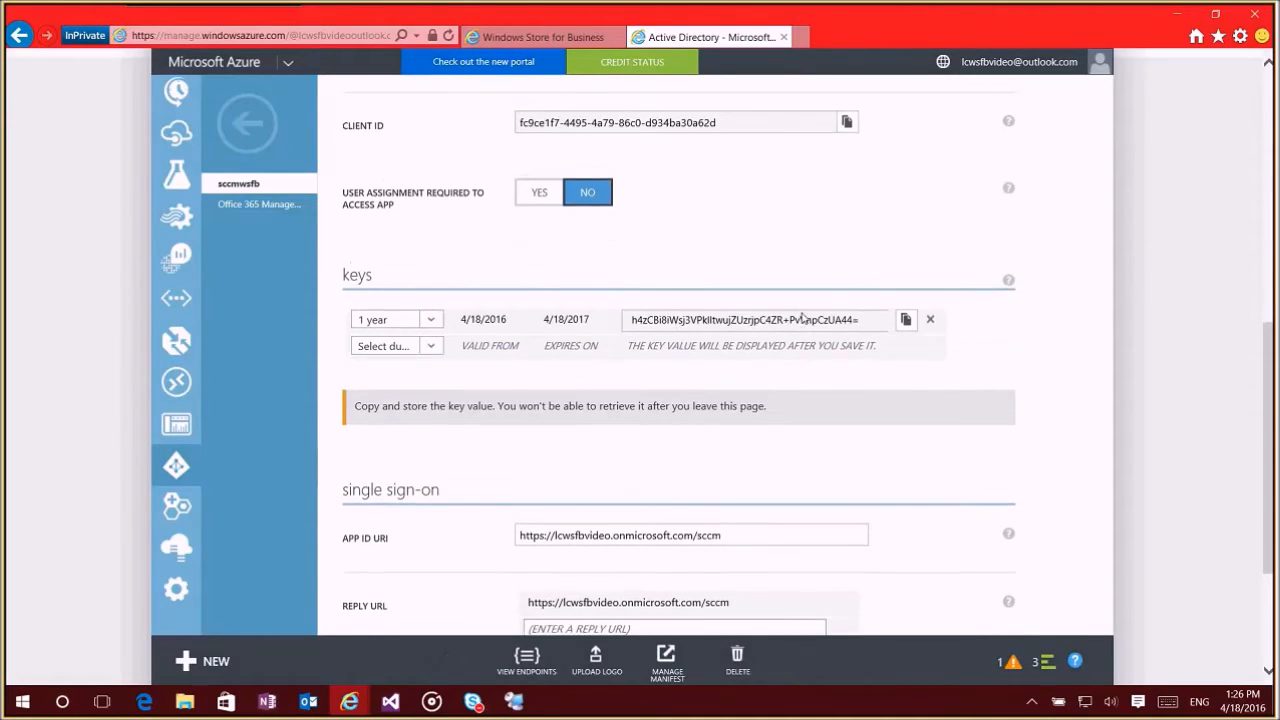
scroll(down, 3)
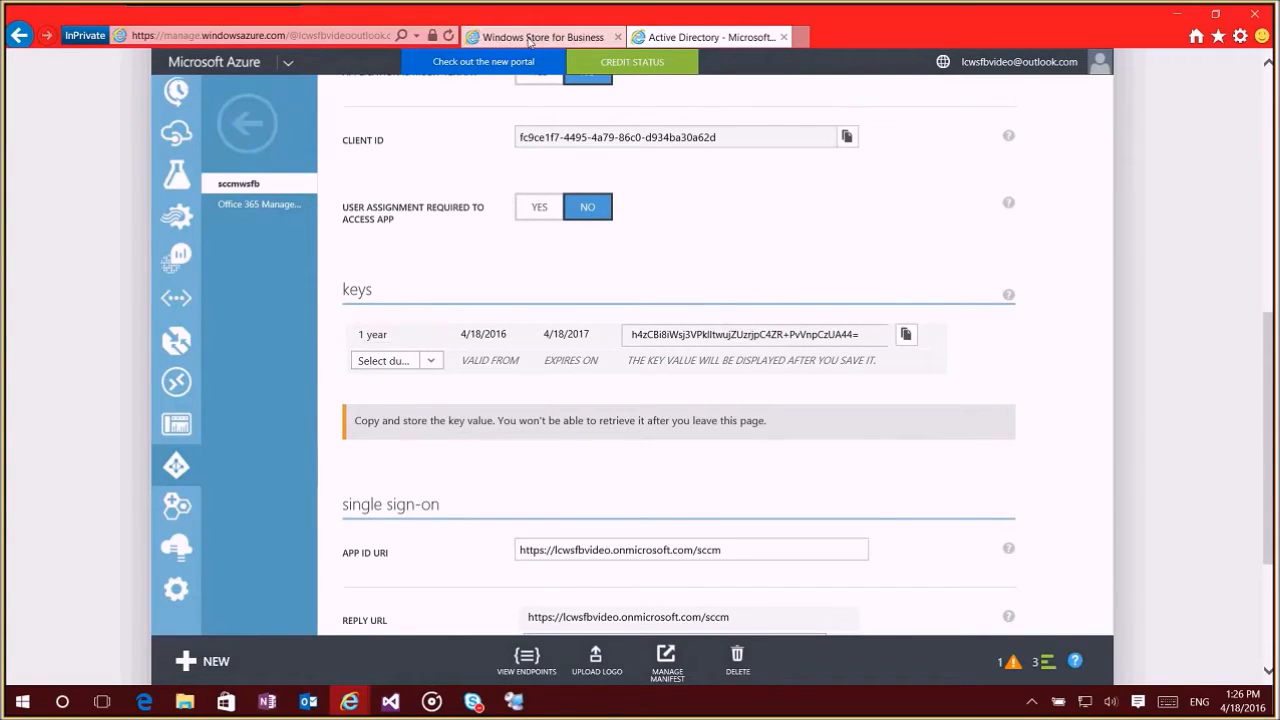
mouse_move(543, 37)
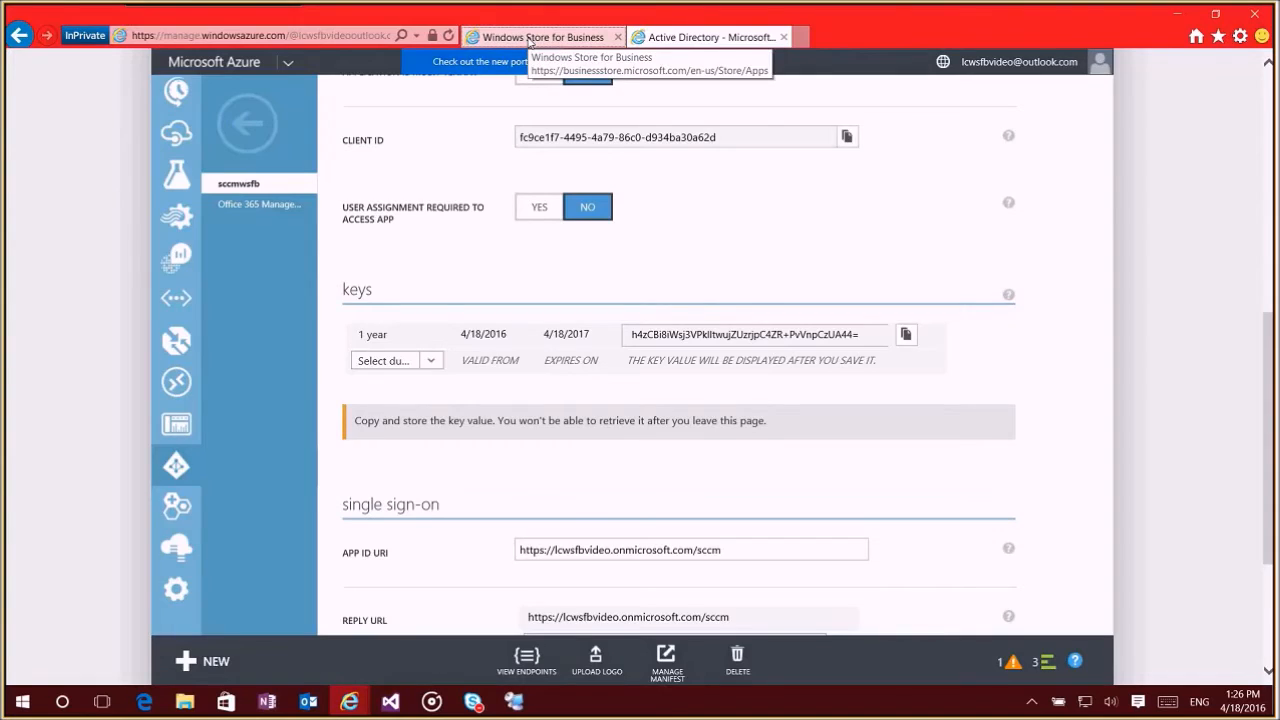
- Switch to Windows Store for Business and go to Settings > Management tools
click(543, 37)
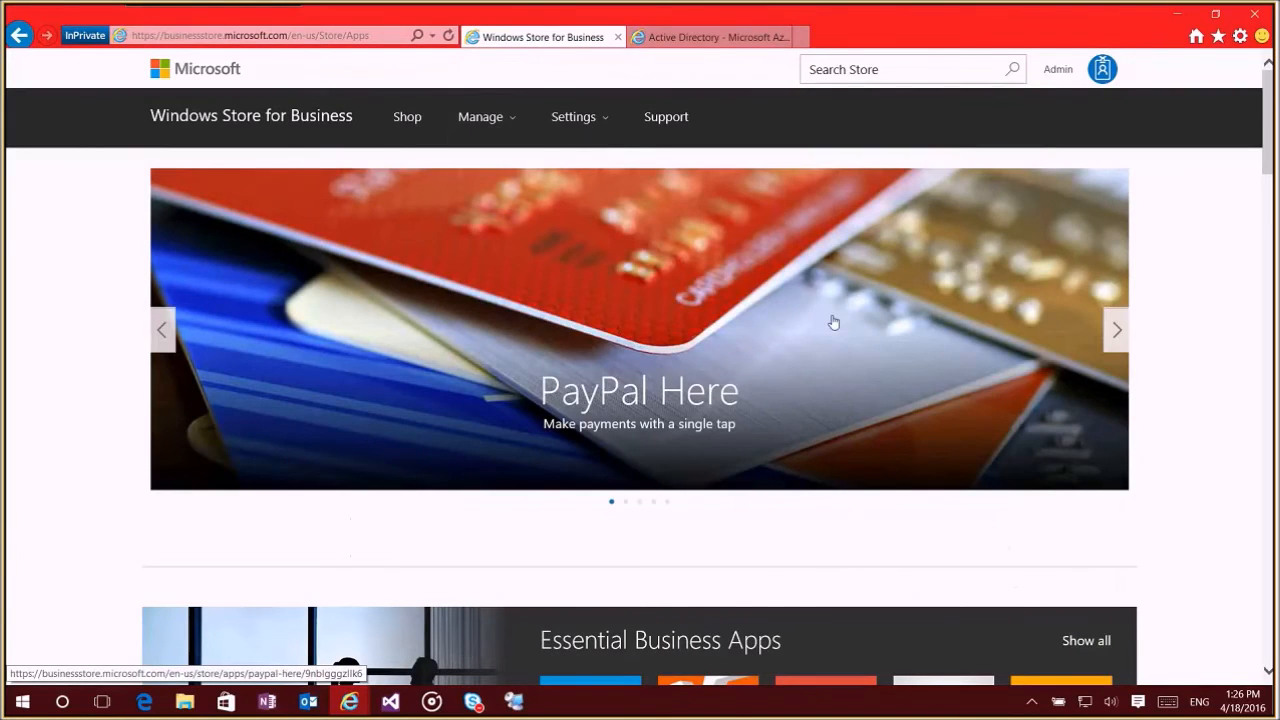
mouse_move(573, 116)
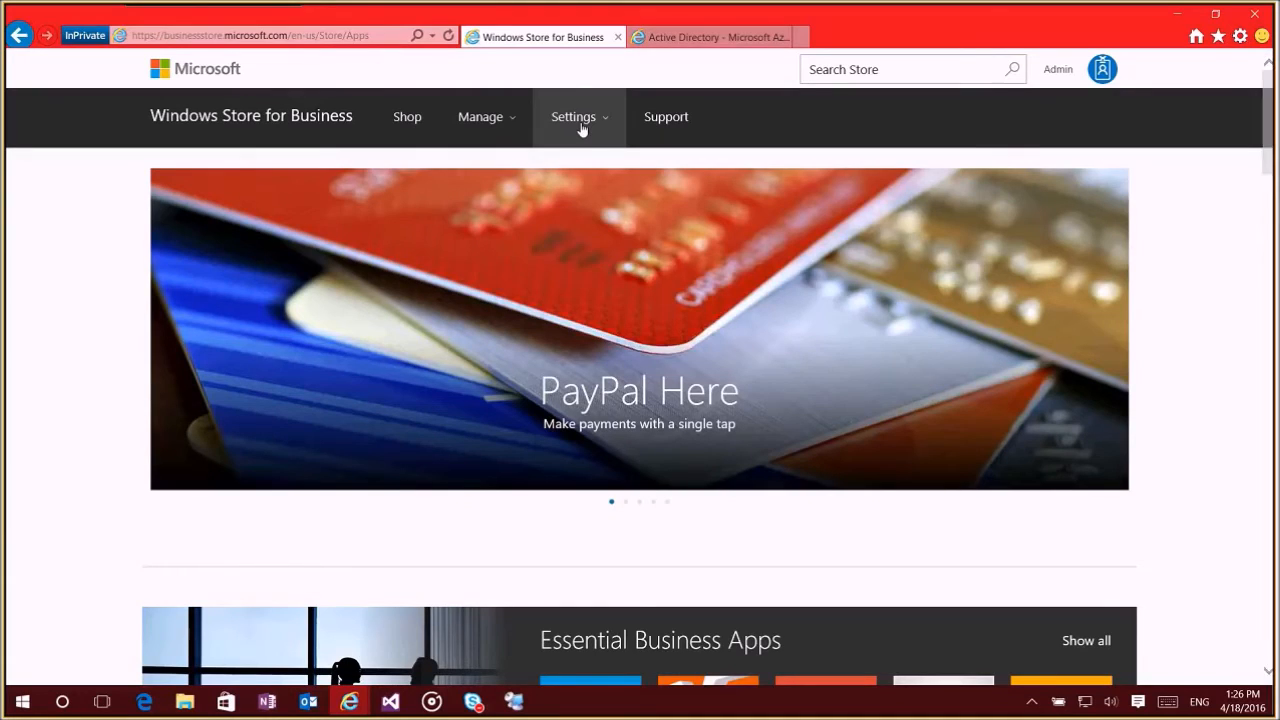
click(573, 116)
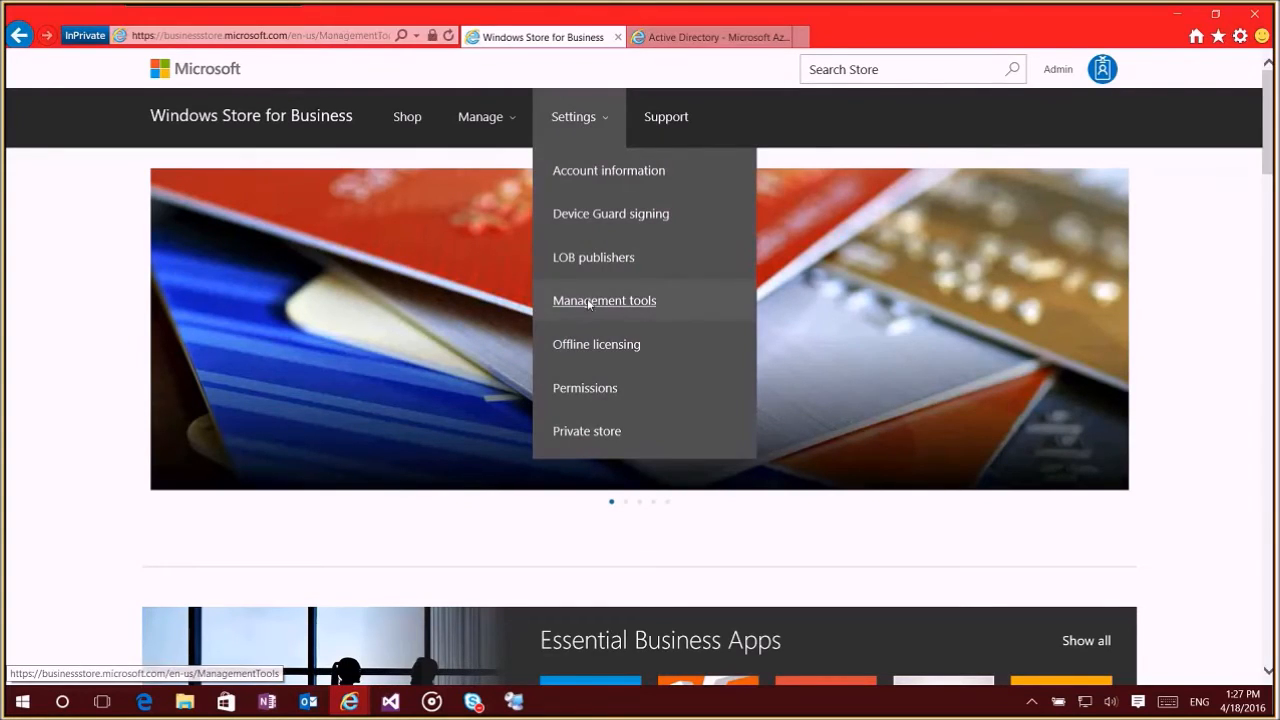
click(604, 300)
text(s)
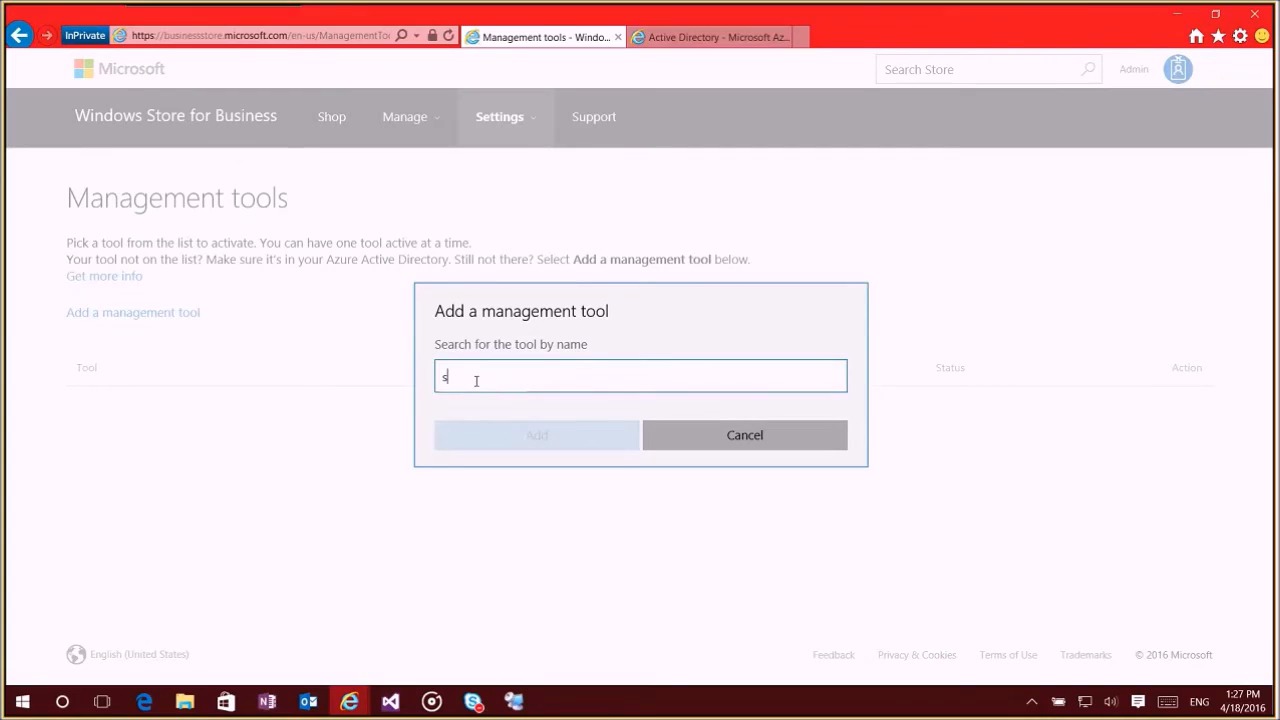
- Search for sccm, select sccmwsfb and add it as a management tool
text(ccm)
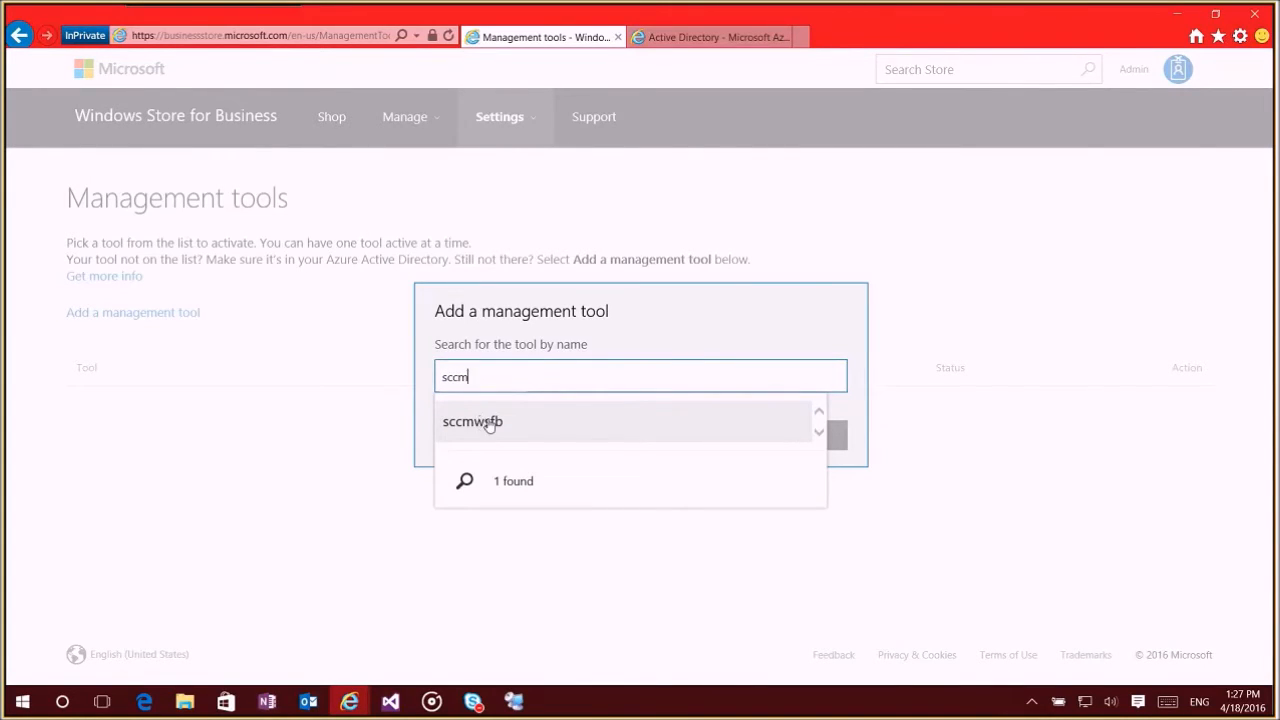
click(472, 421)
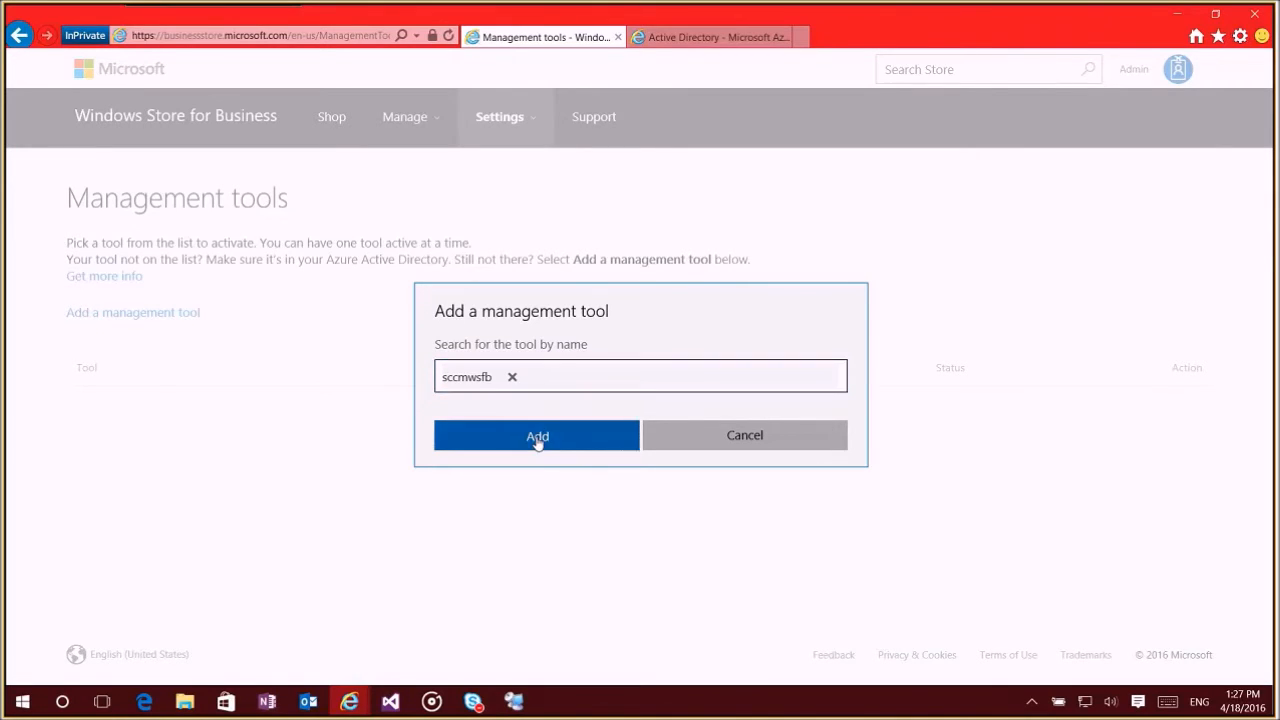
click(537, 435)
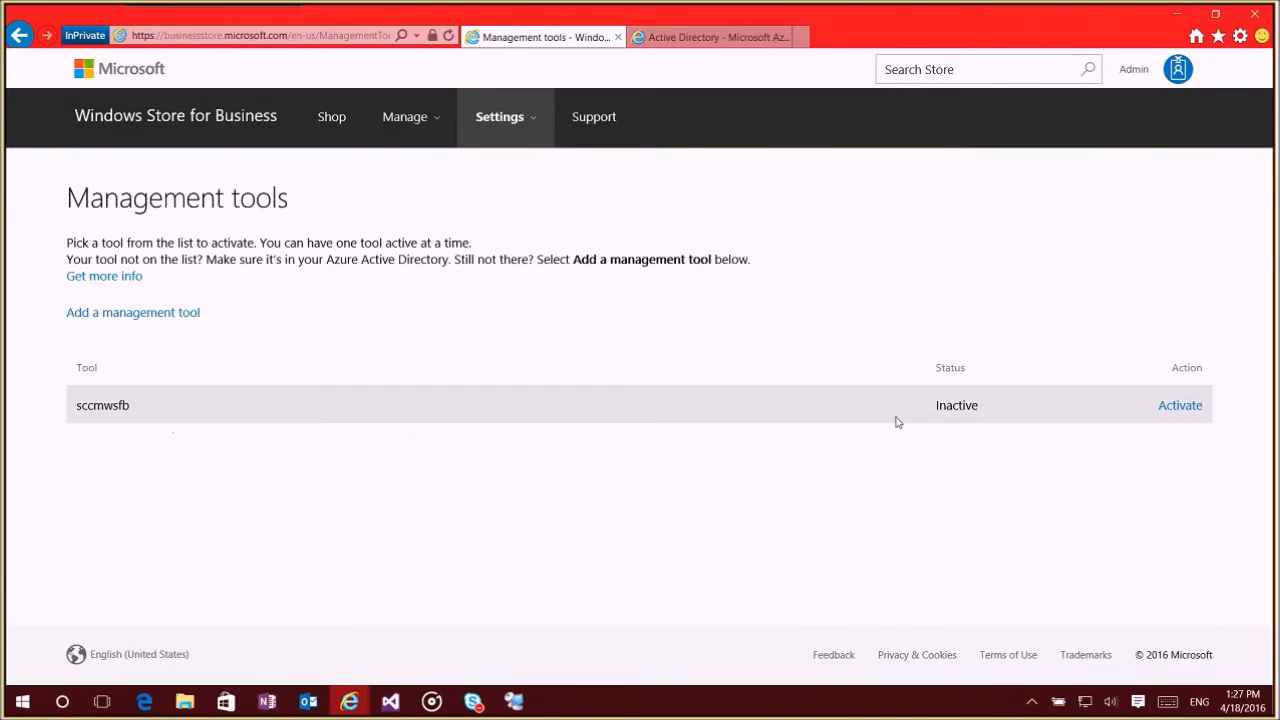
- Activate sccmwsfb as the management tool, then go to Settings > Offline licensing
click(1180, 405)
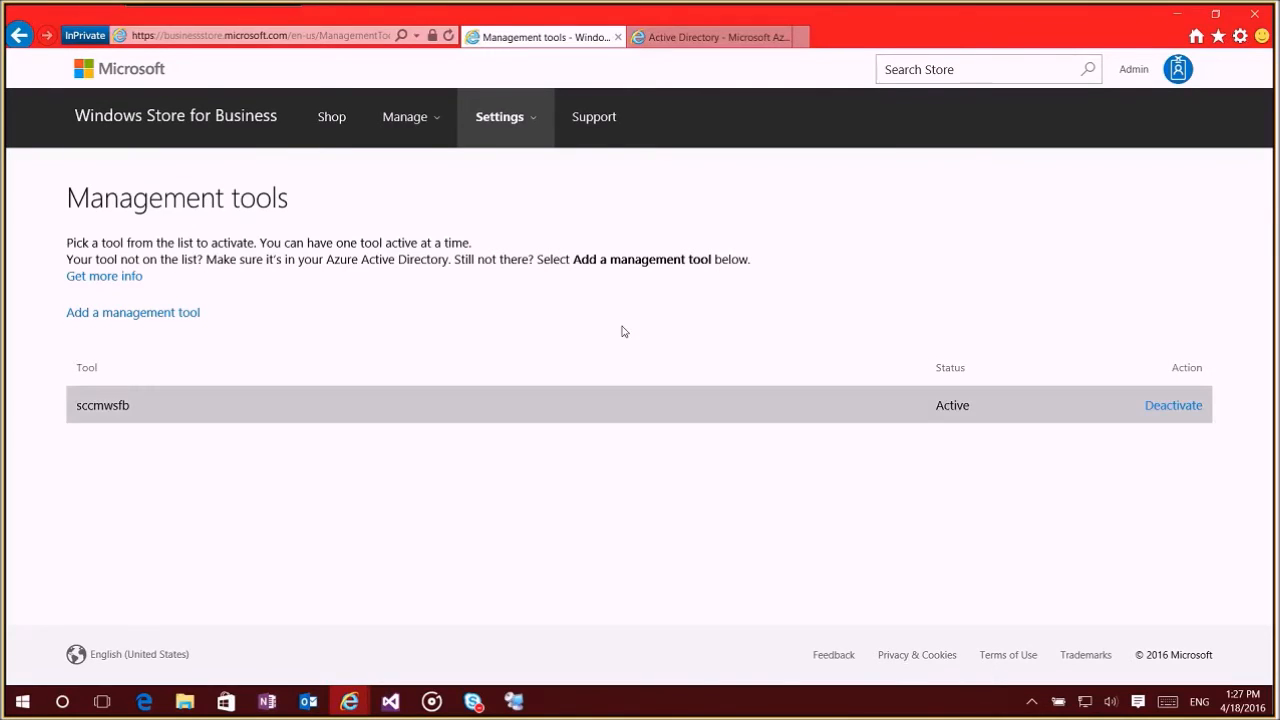
mouse_move(554, 333)
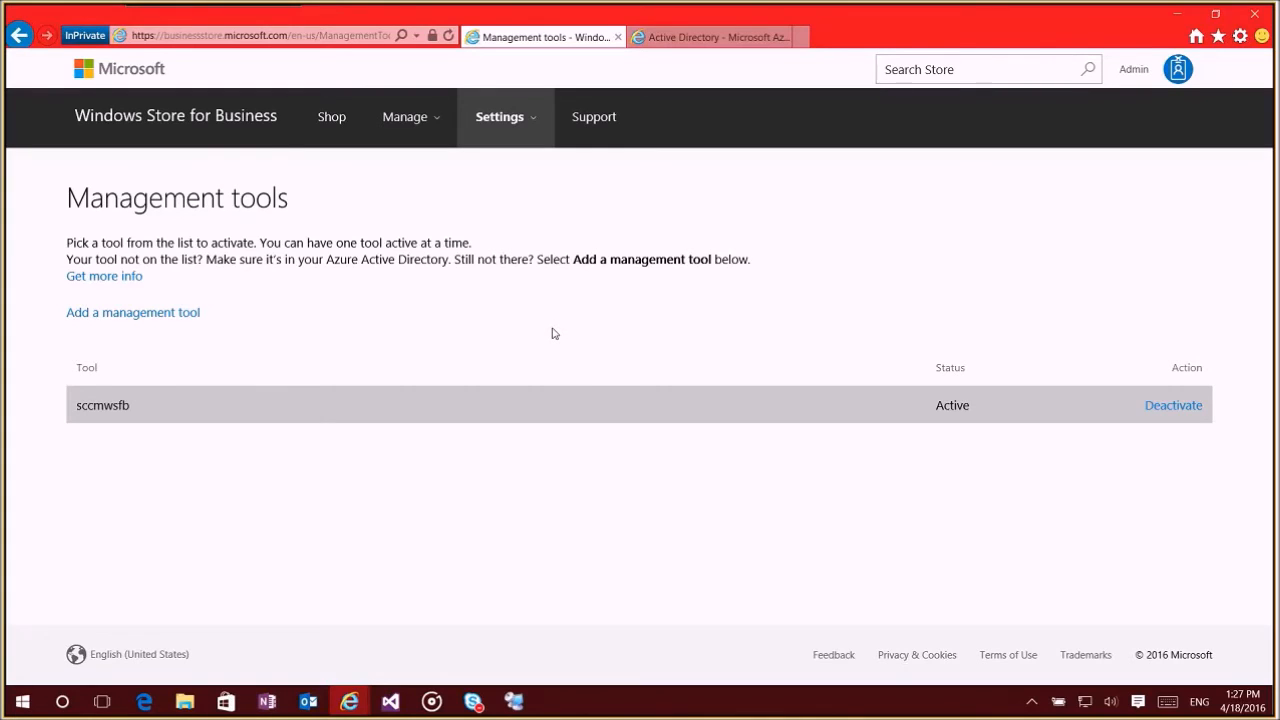
mouse_move(173, 379)
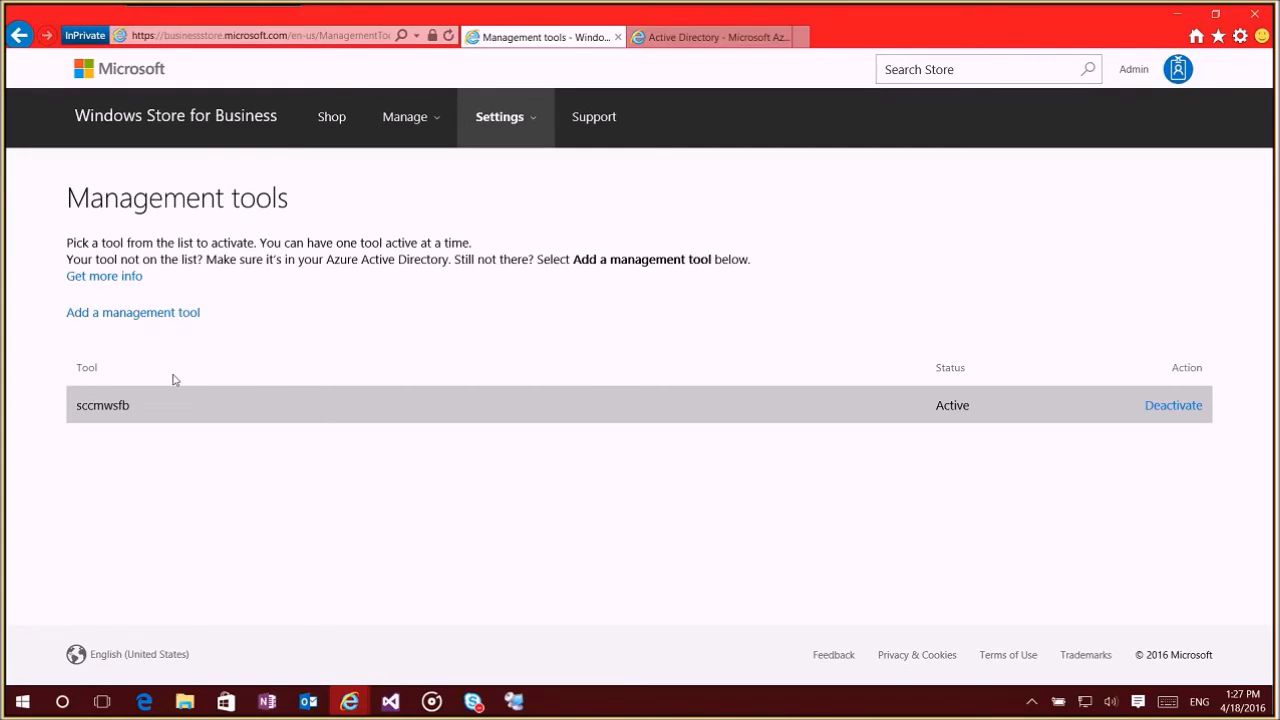
mouse_move(508, 122)
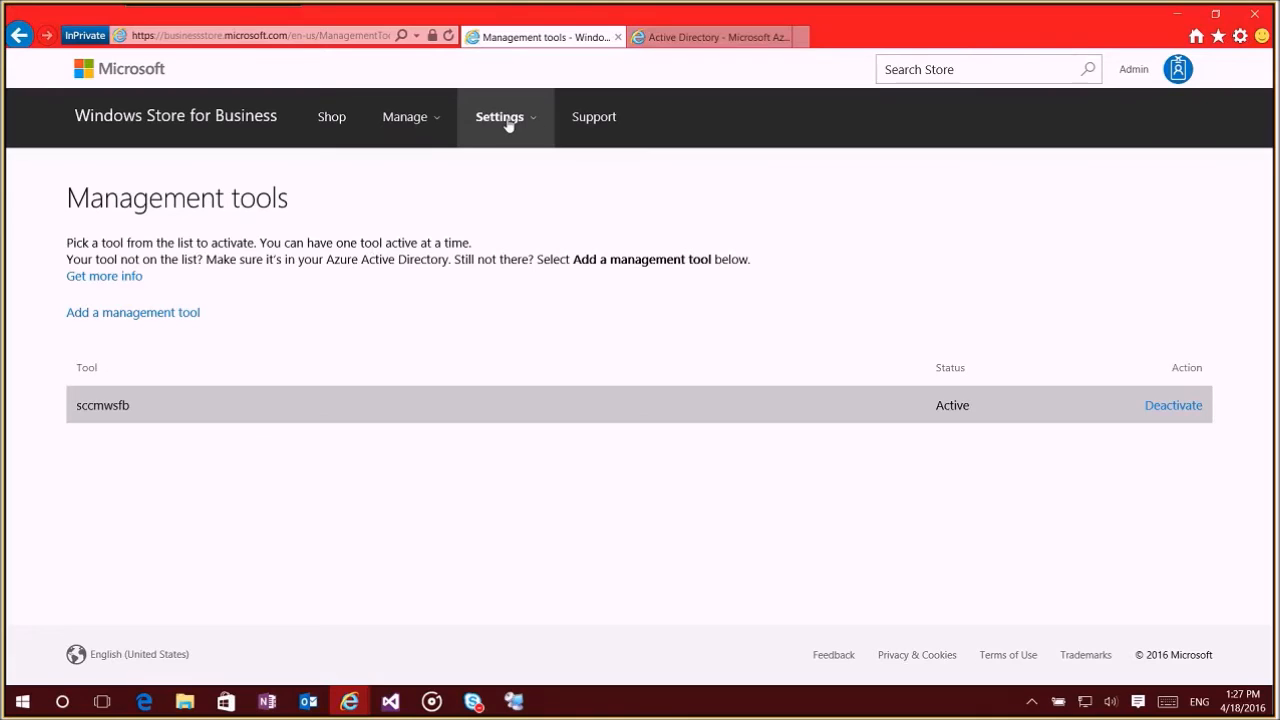
click(499, 116)
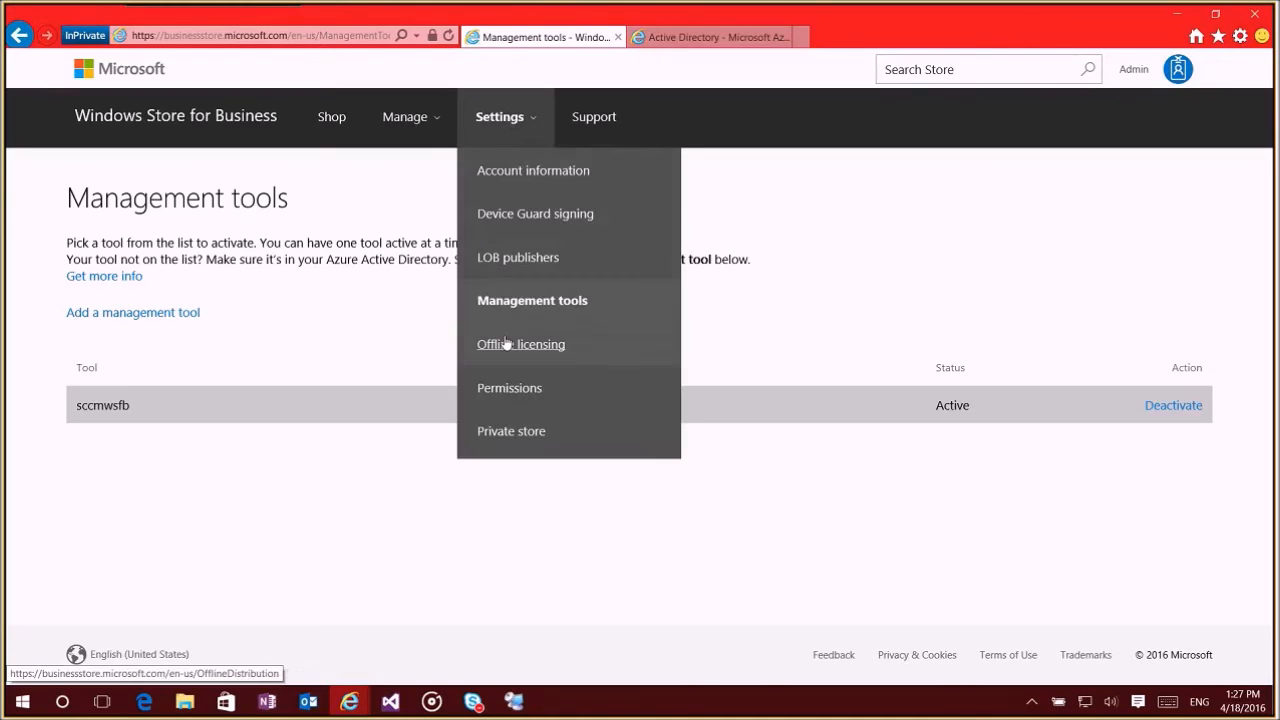
click(520, 344)
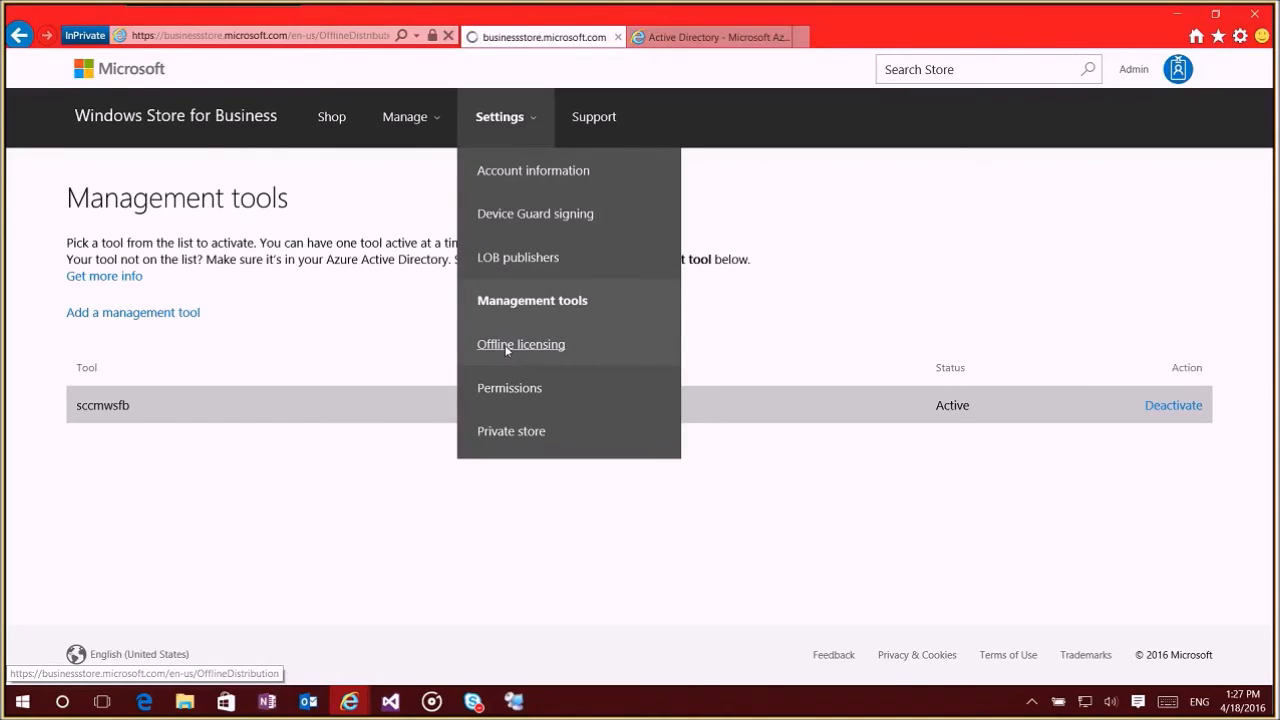
- Confirm 'Show offline licensed apps to people shopping in the store' is enabled
click(520, 343)
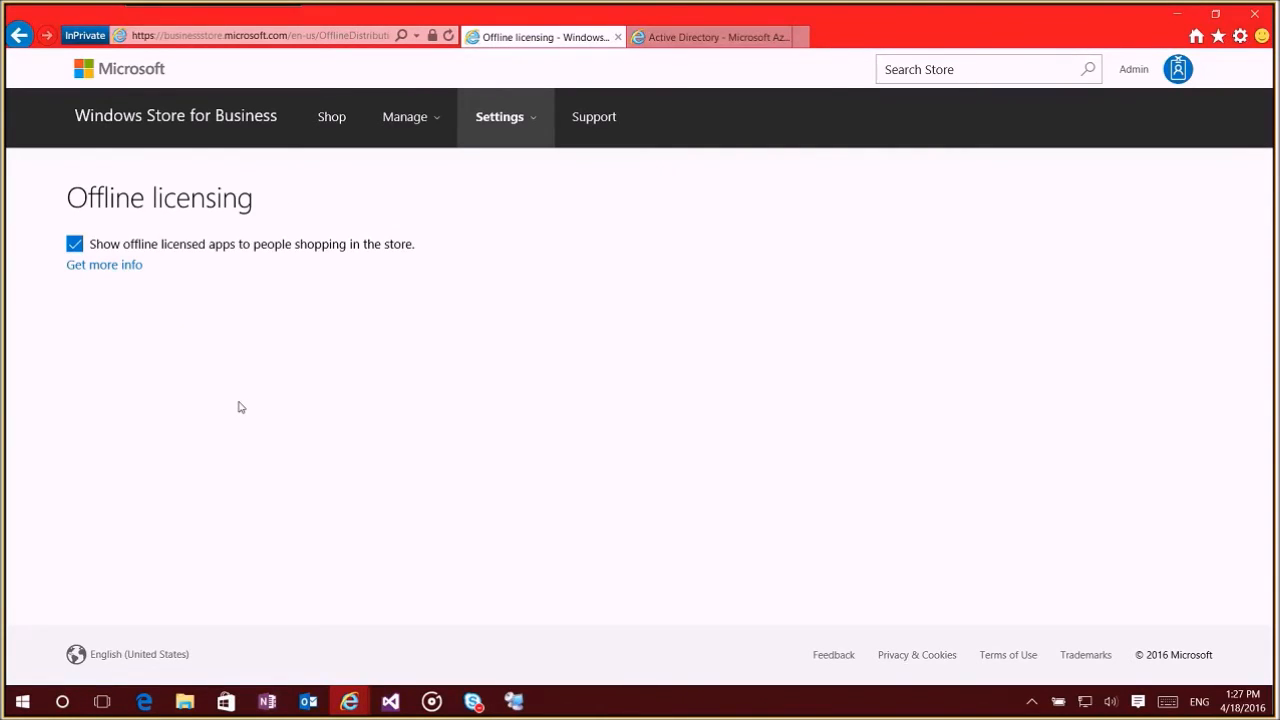
mouse_move(57, 221)
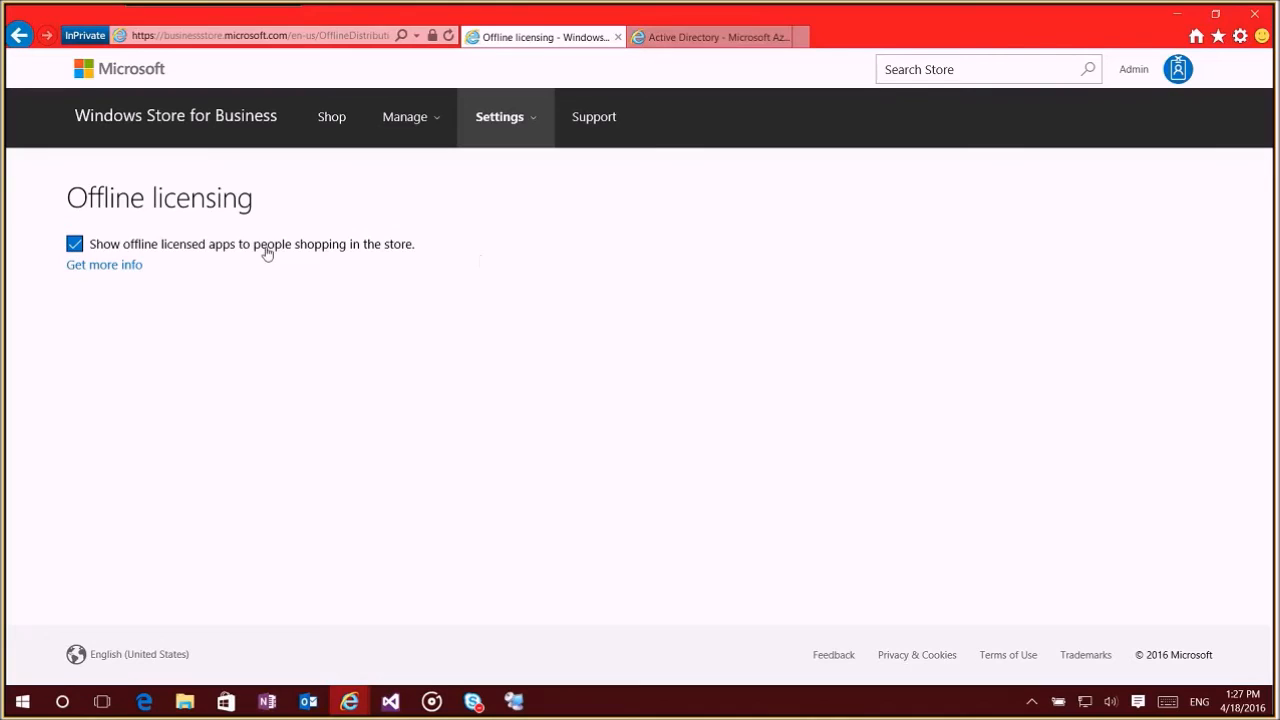
mouse_move(185, 122)
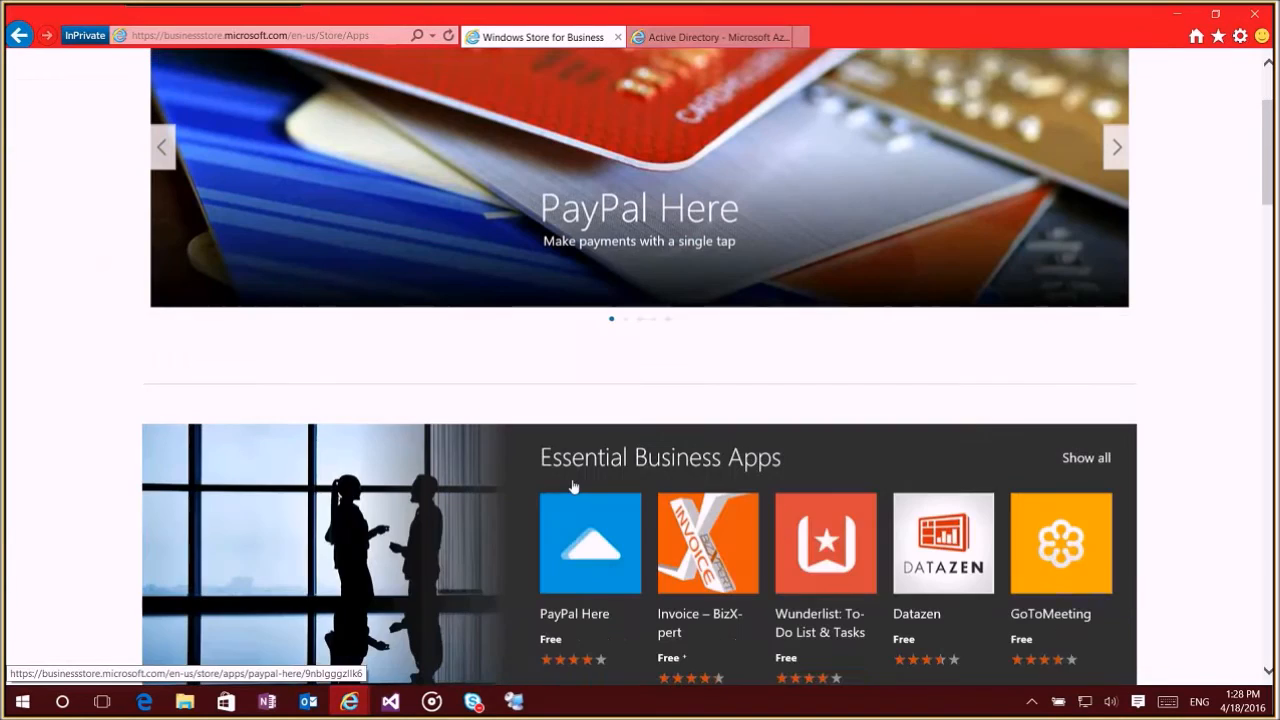
- Open Microsoft Power BI under Made by Microsoft and choose the Online license type
scroll(down, 3)
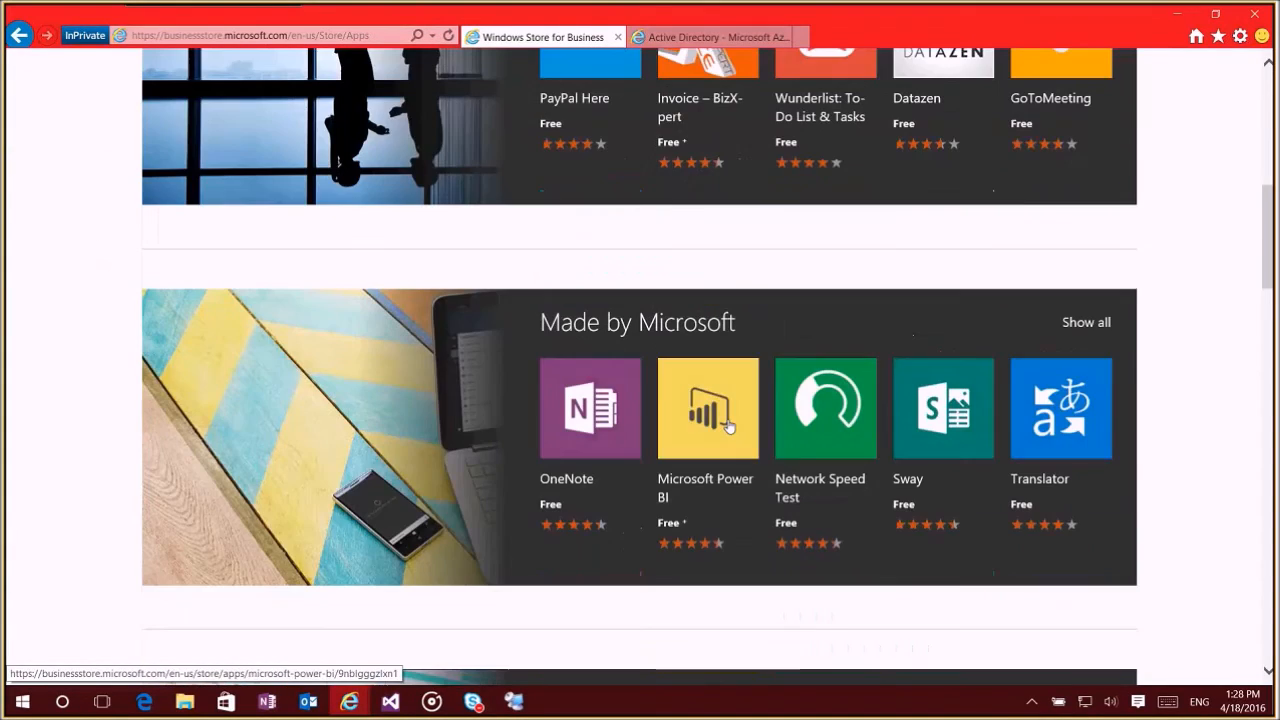
click(708, 408)
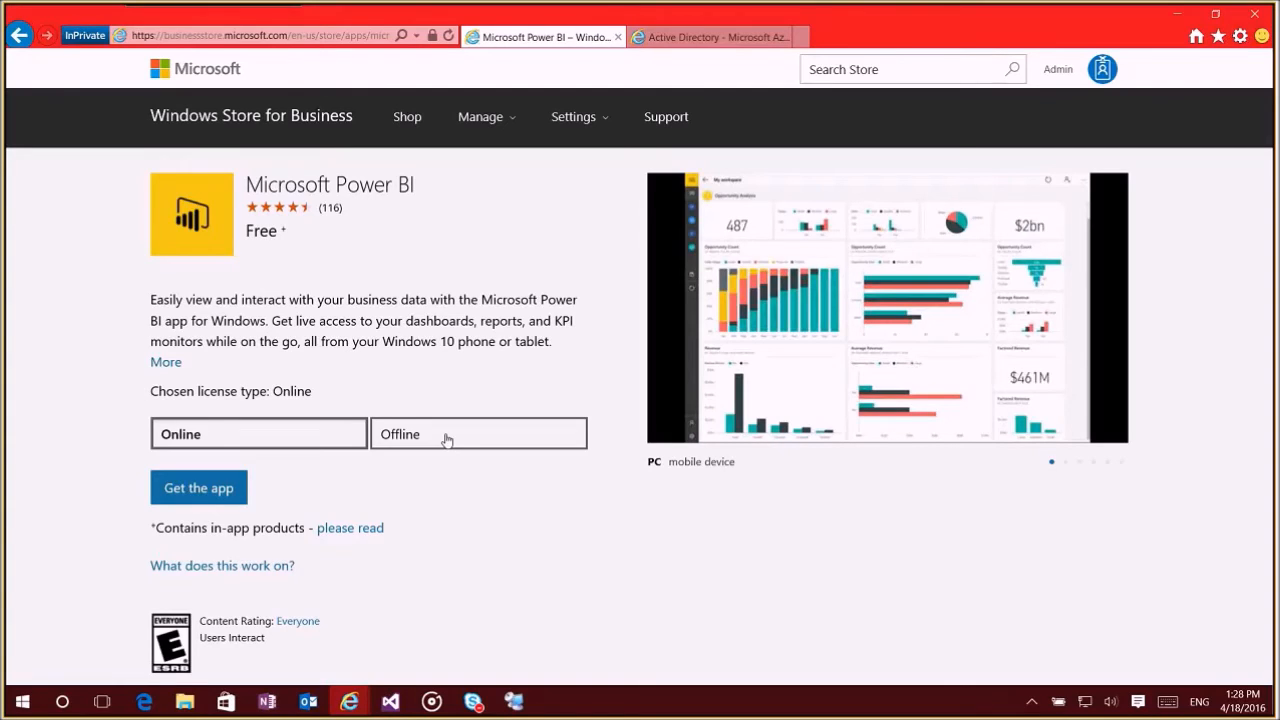
click(258, 433)
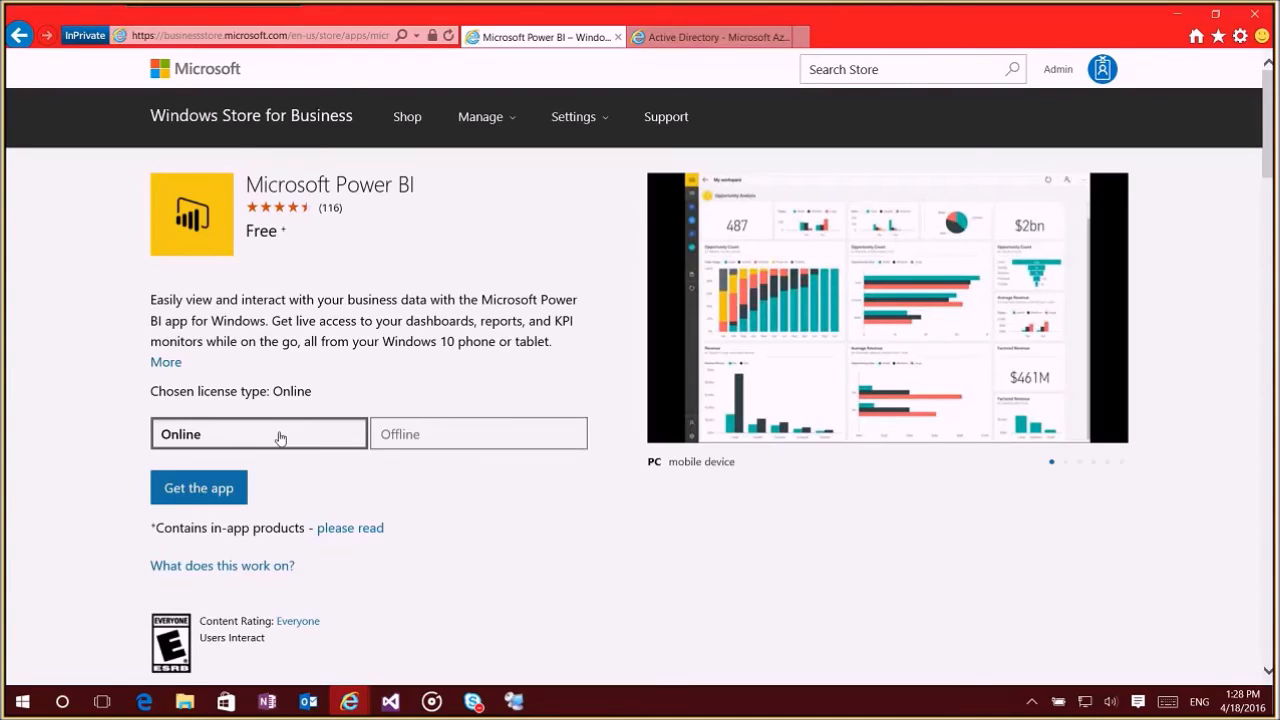
mouse_move(262, 397)
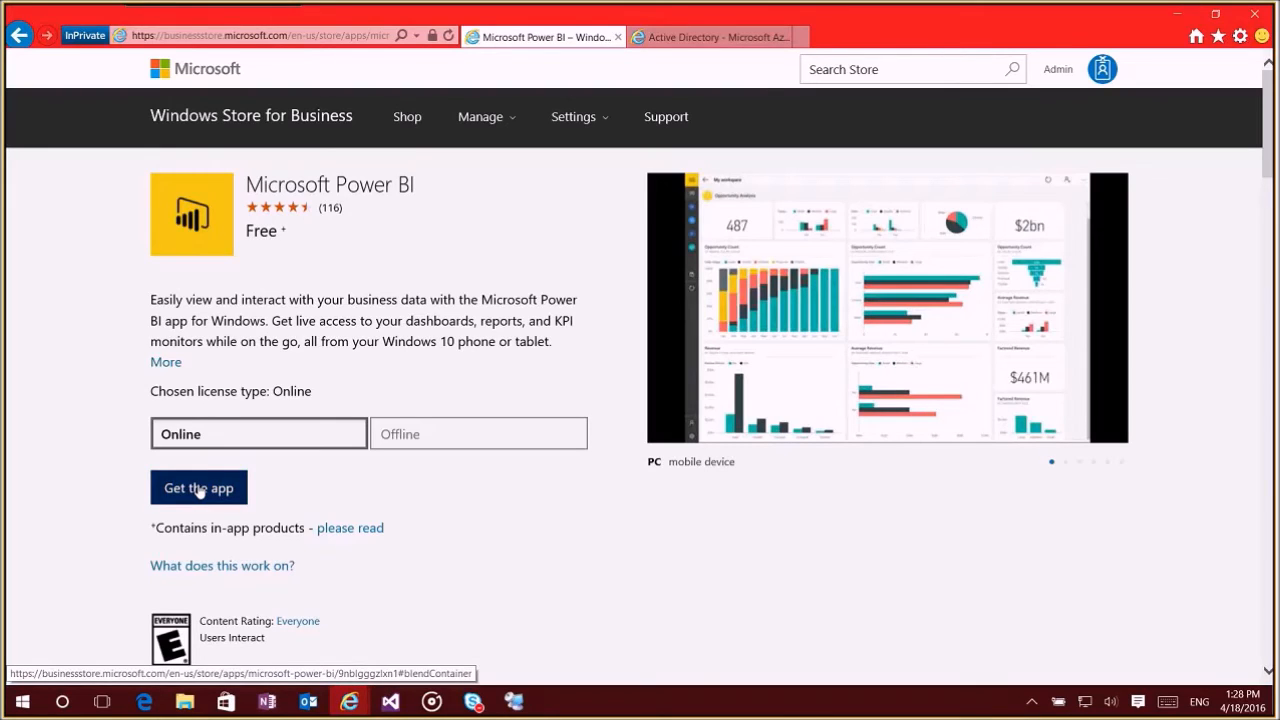
mouse_move(477, 249)
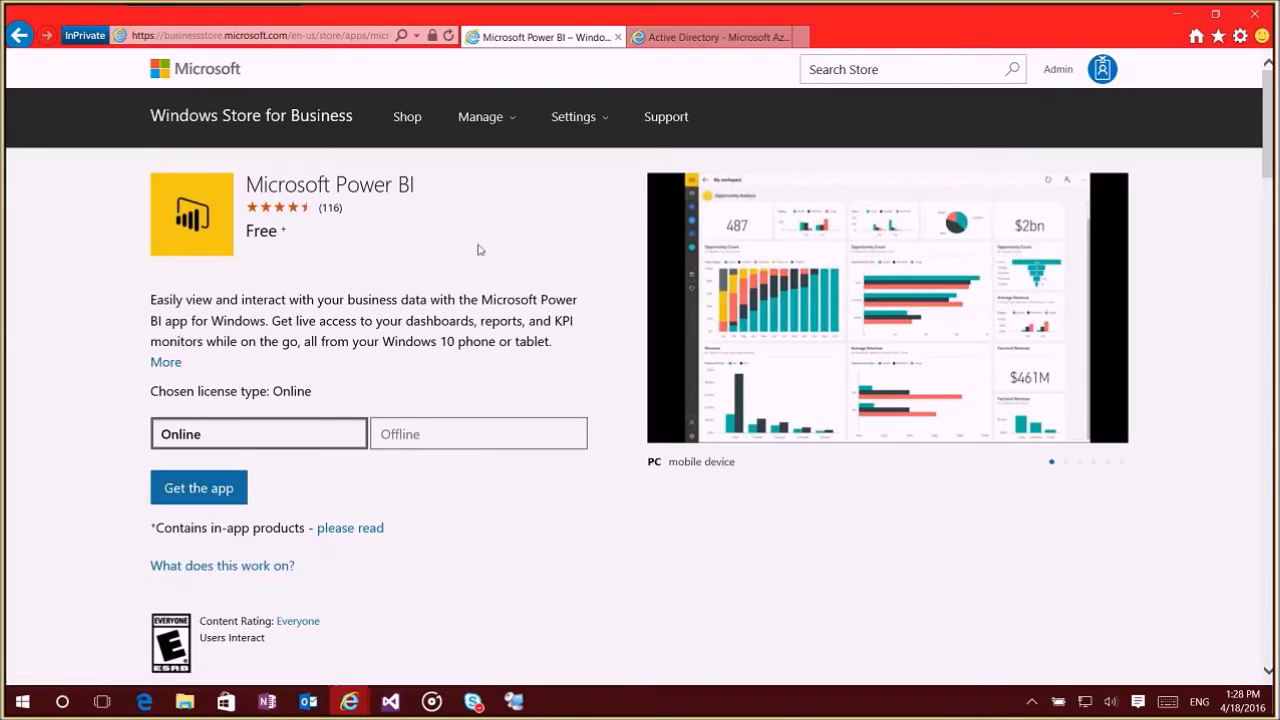
mouse_move(468, 248)
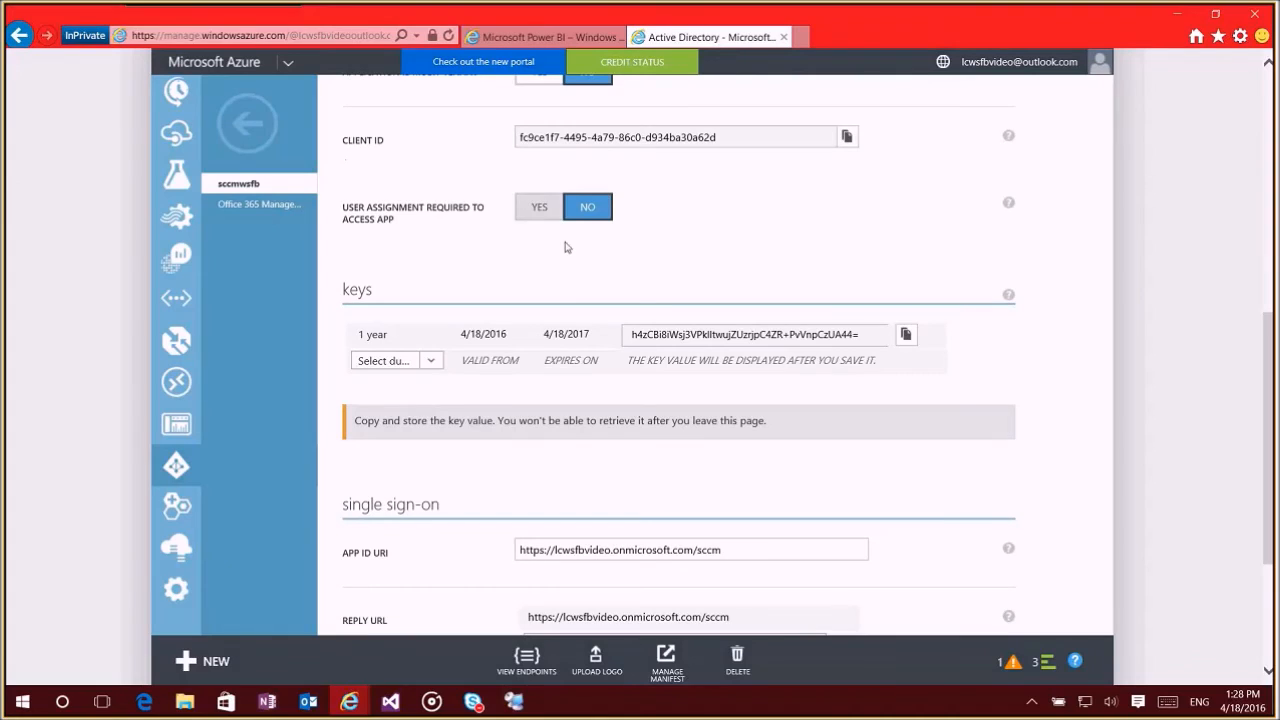
- Select the sccmwsfb app's full Client ID for copying
triple_click(675, 137)
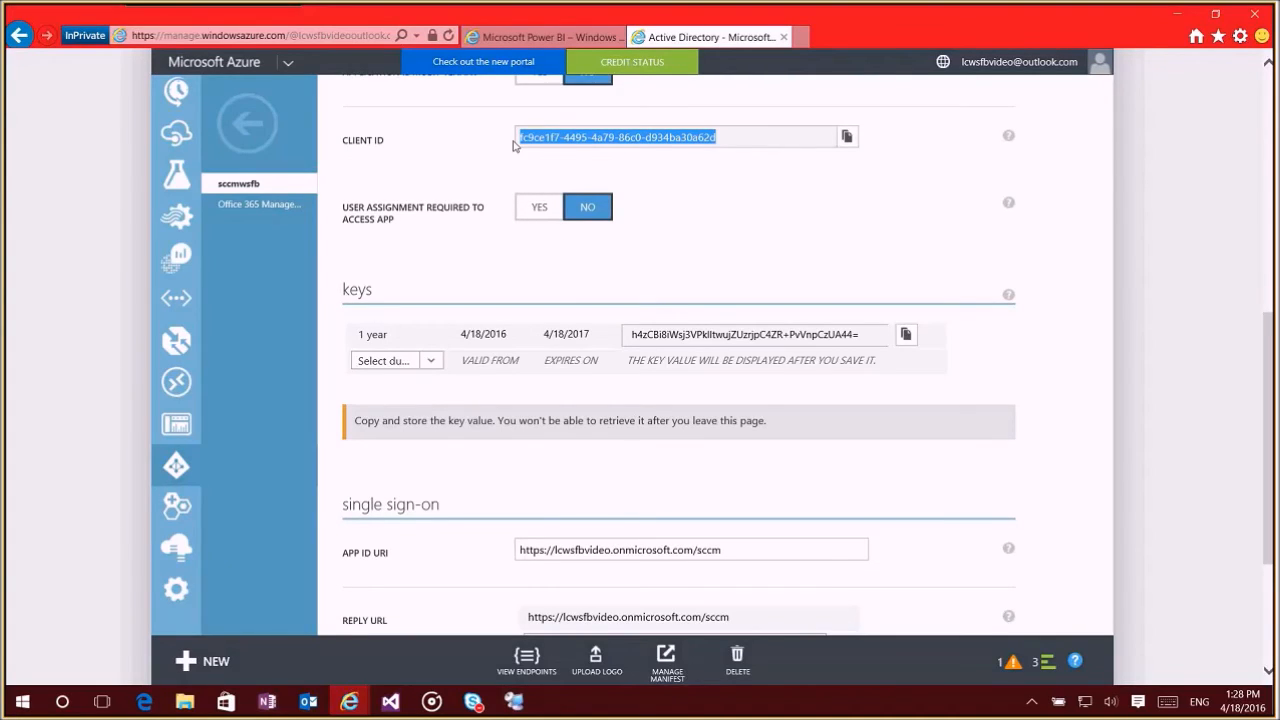
- Bring the Configuration Manager session to the front
click(513, 701)
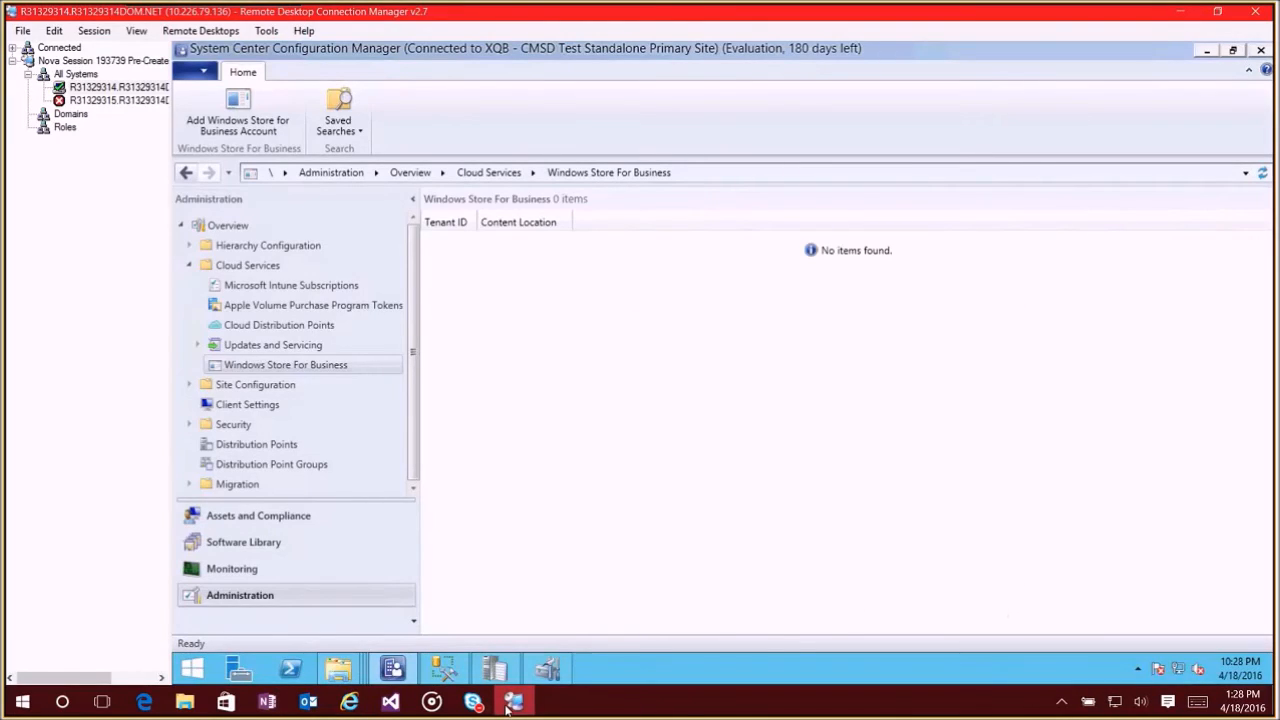
mouse_move(291, 285)
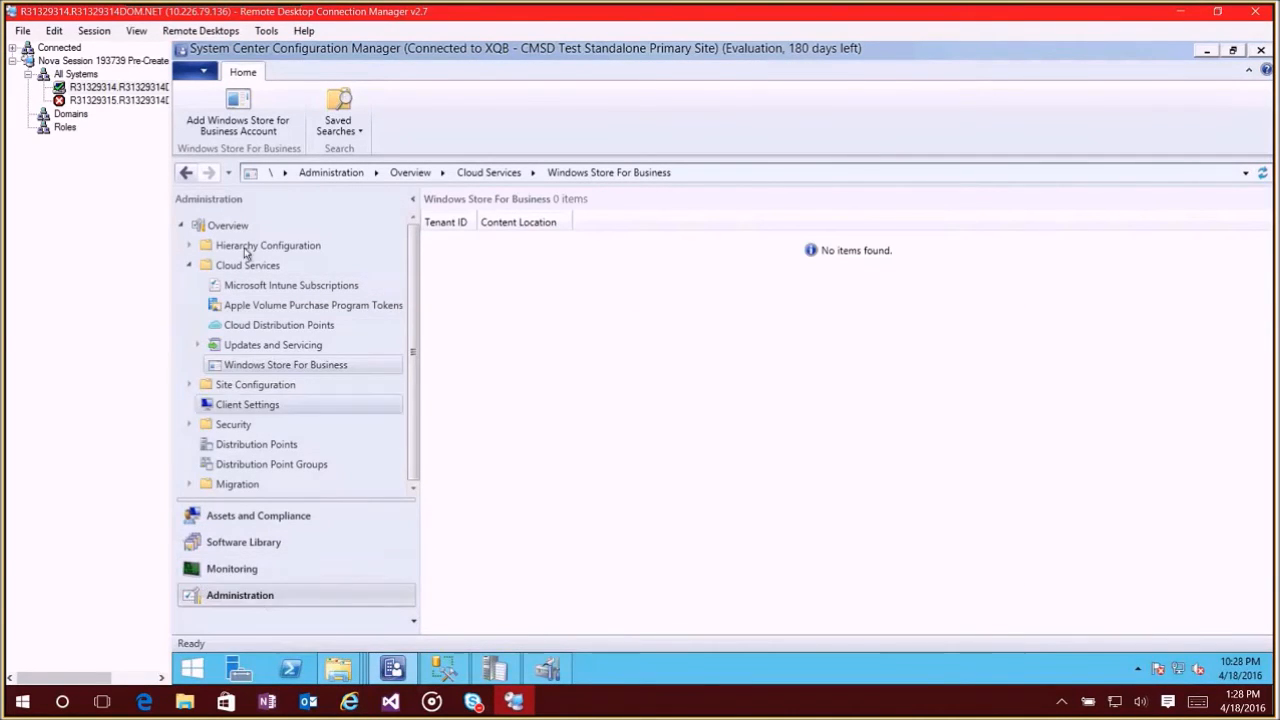
mouse_move(285, 364)
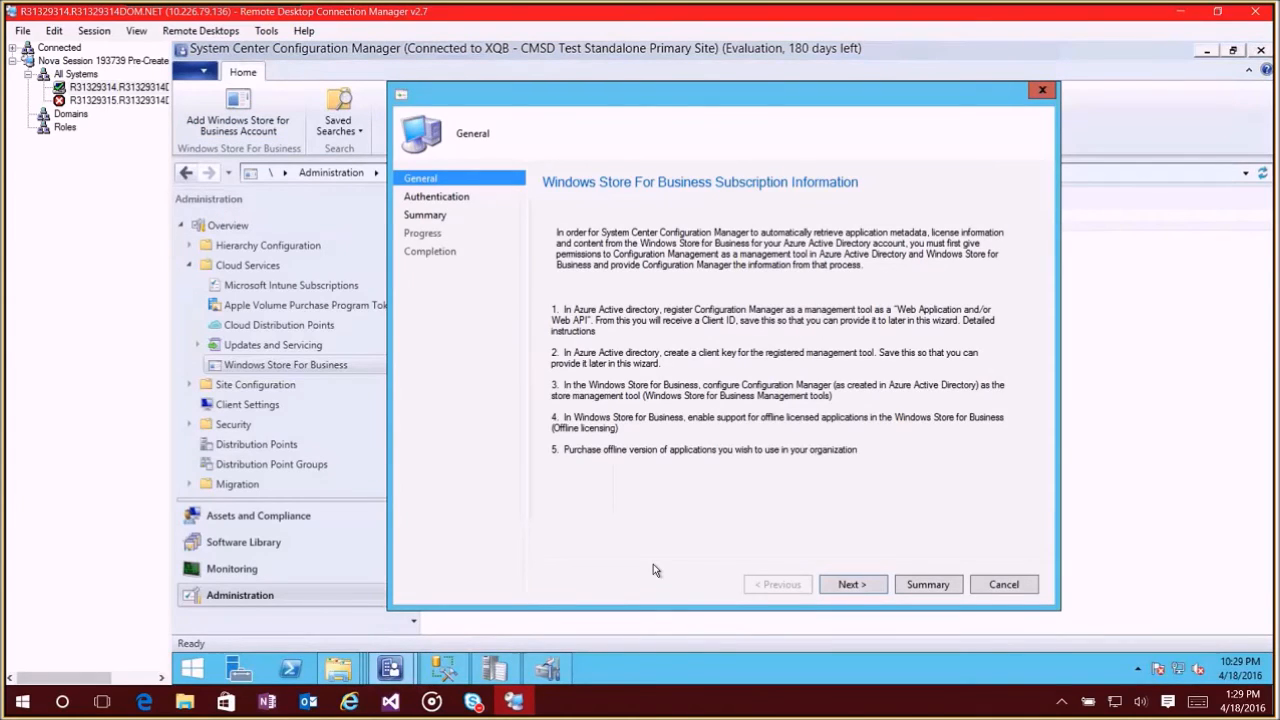
mouse_move(623, 276)
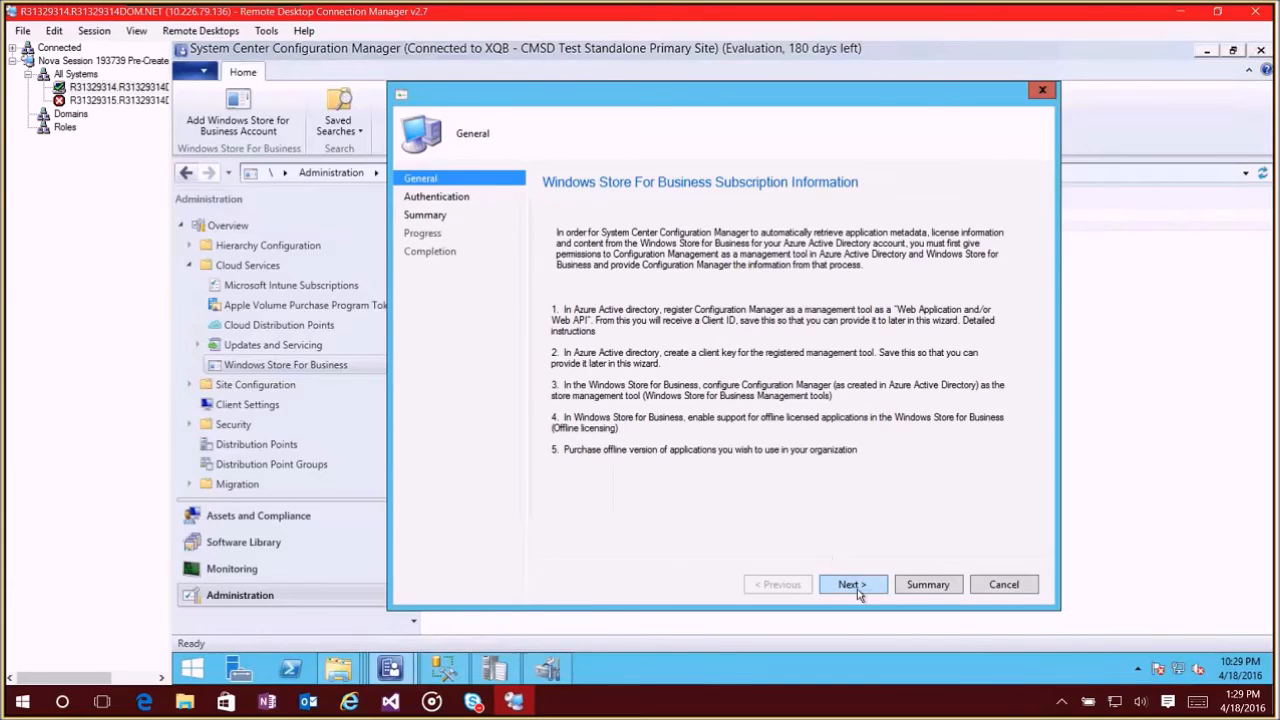
- Enter client ID fc9fe1f7-4495-4a79-86c0-d934ba30a62d with the copied secret key and verify them
click(851, 584)
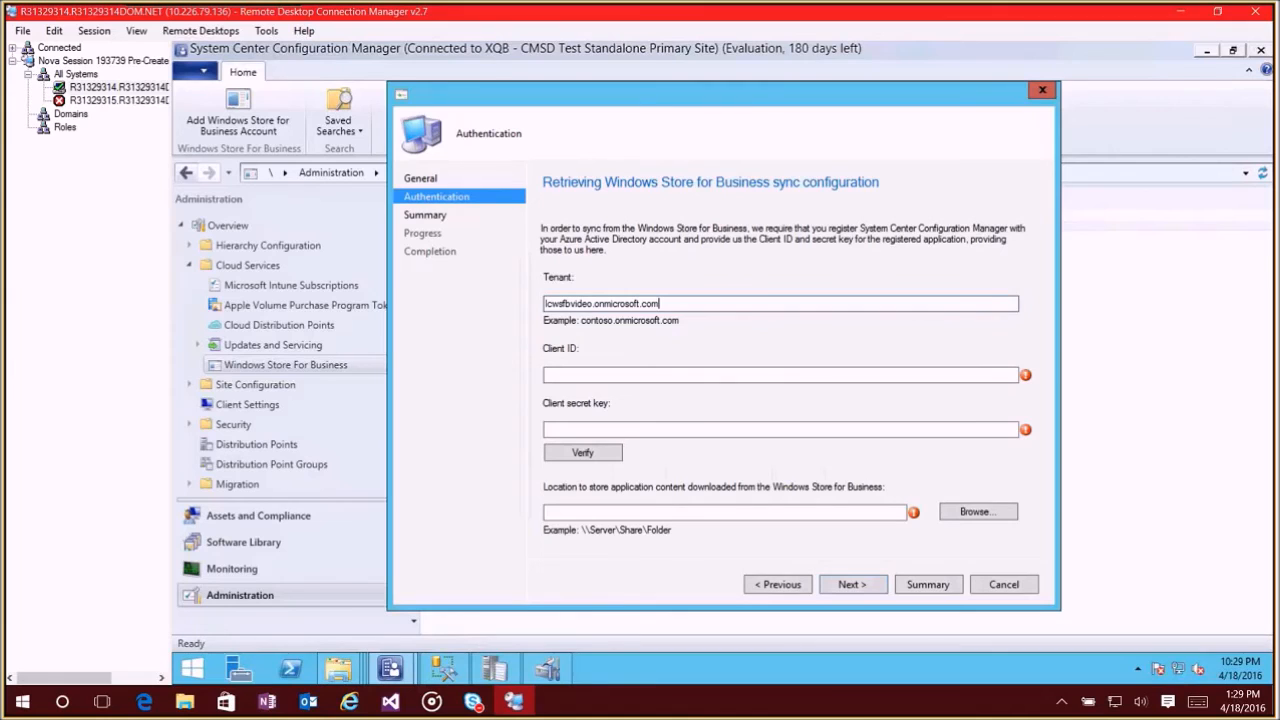
text(fc9fe1f7-4495-4a79-86c0-d934ba30a62d)
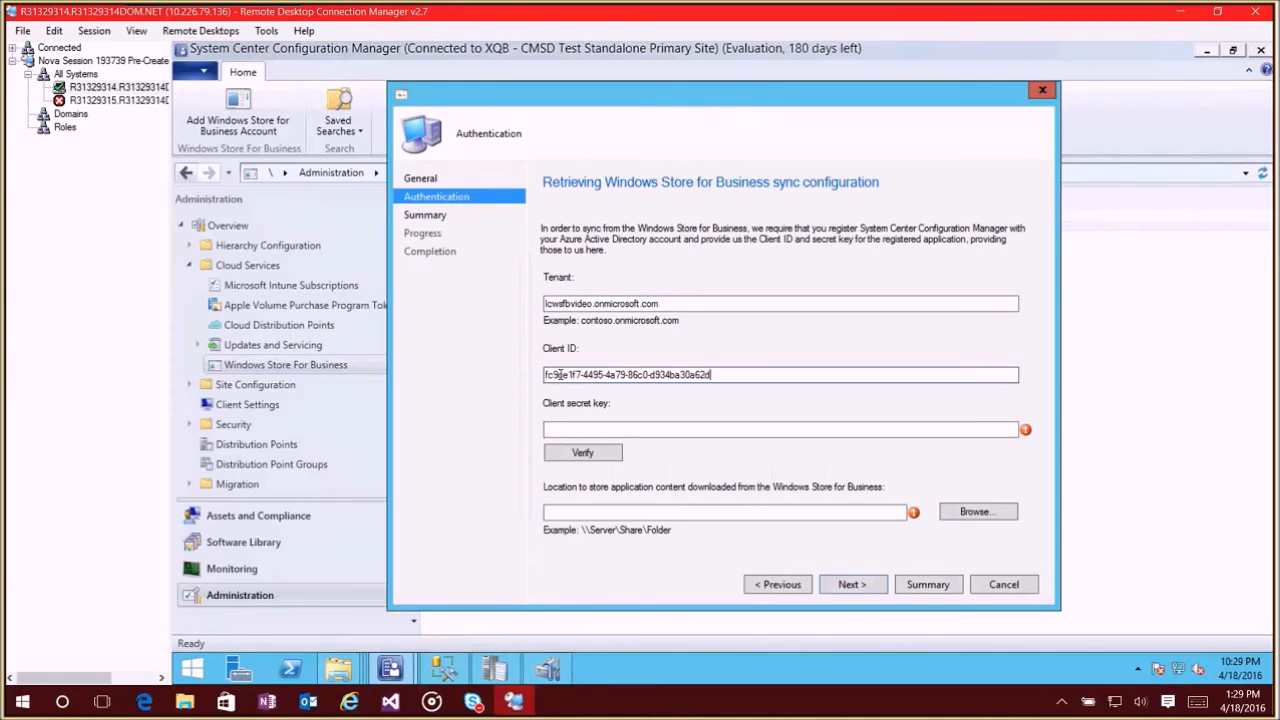
mouse_move(349, 701)
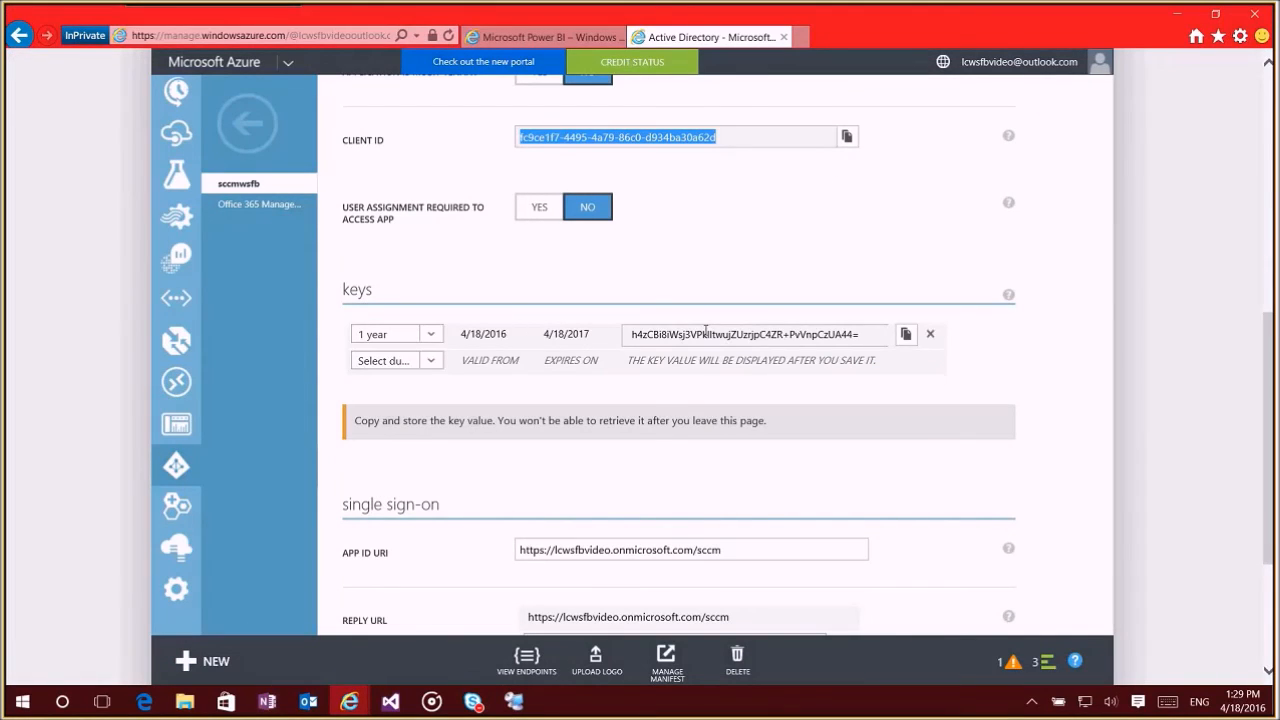
triple_click(745, 334)
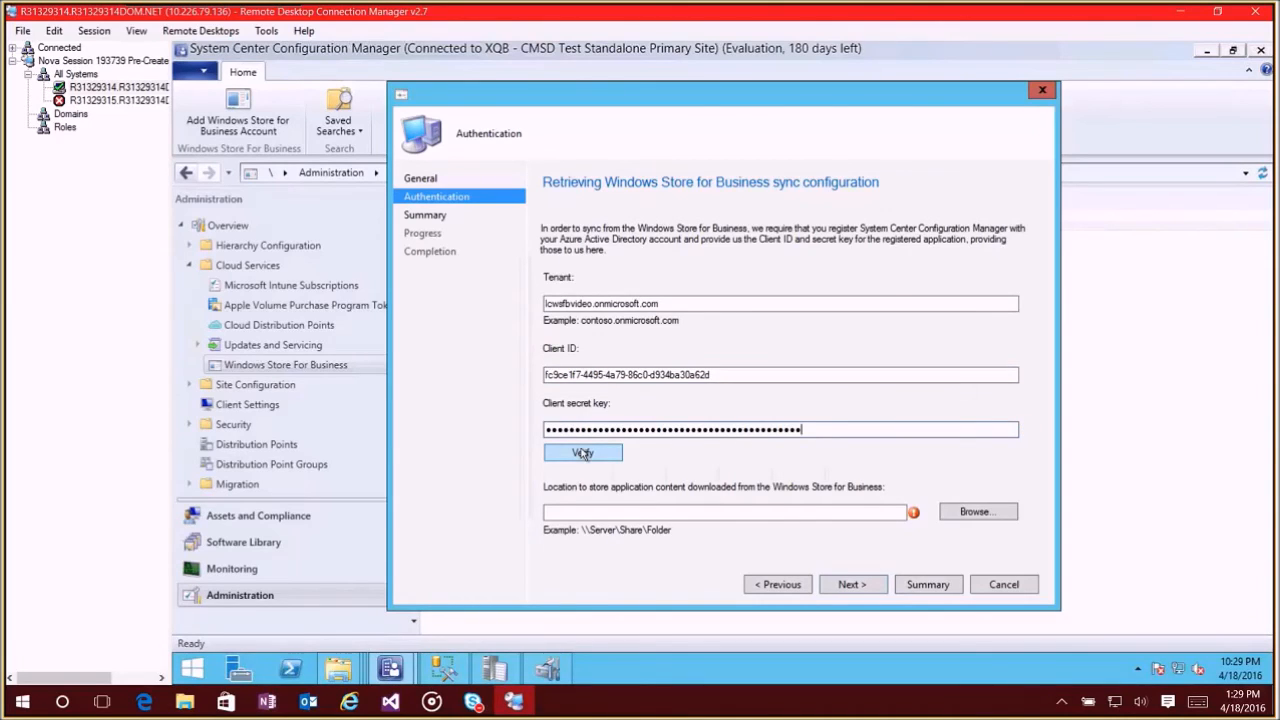
click(582, 453)
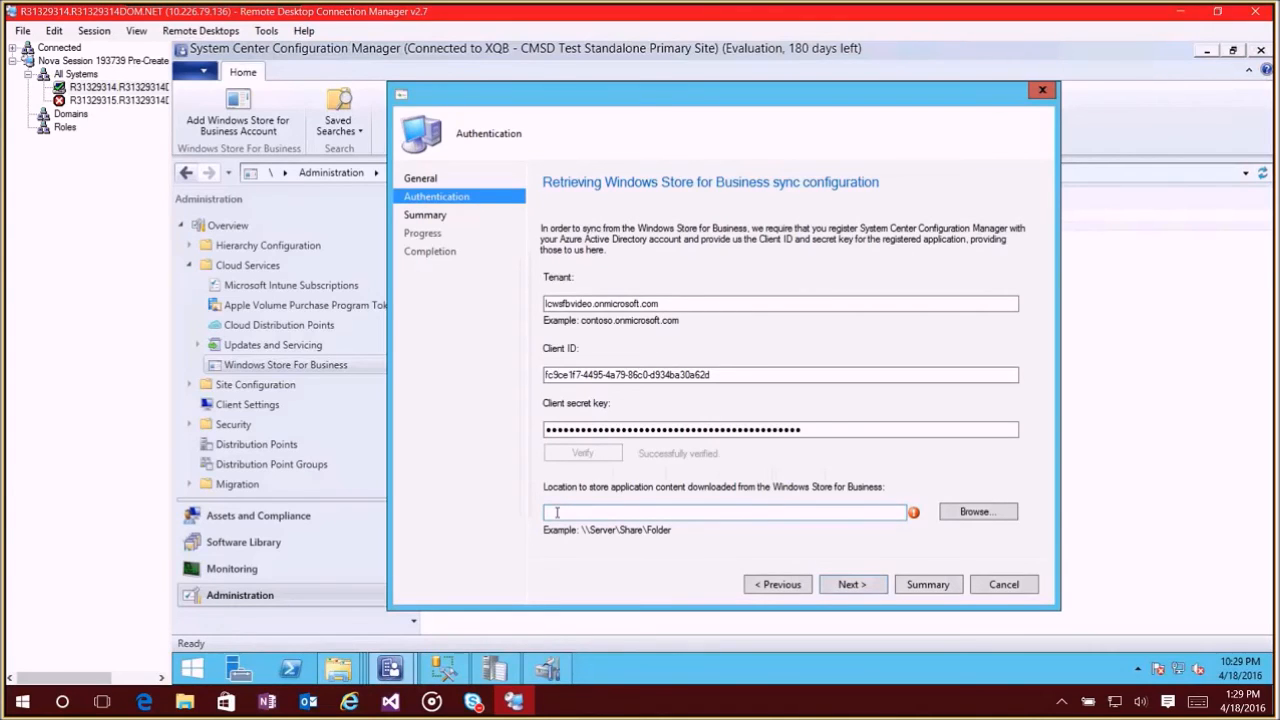
- Set the content location to \\v31329314\packages and complete the wizard through the summary
text(\\)
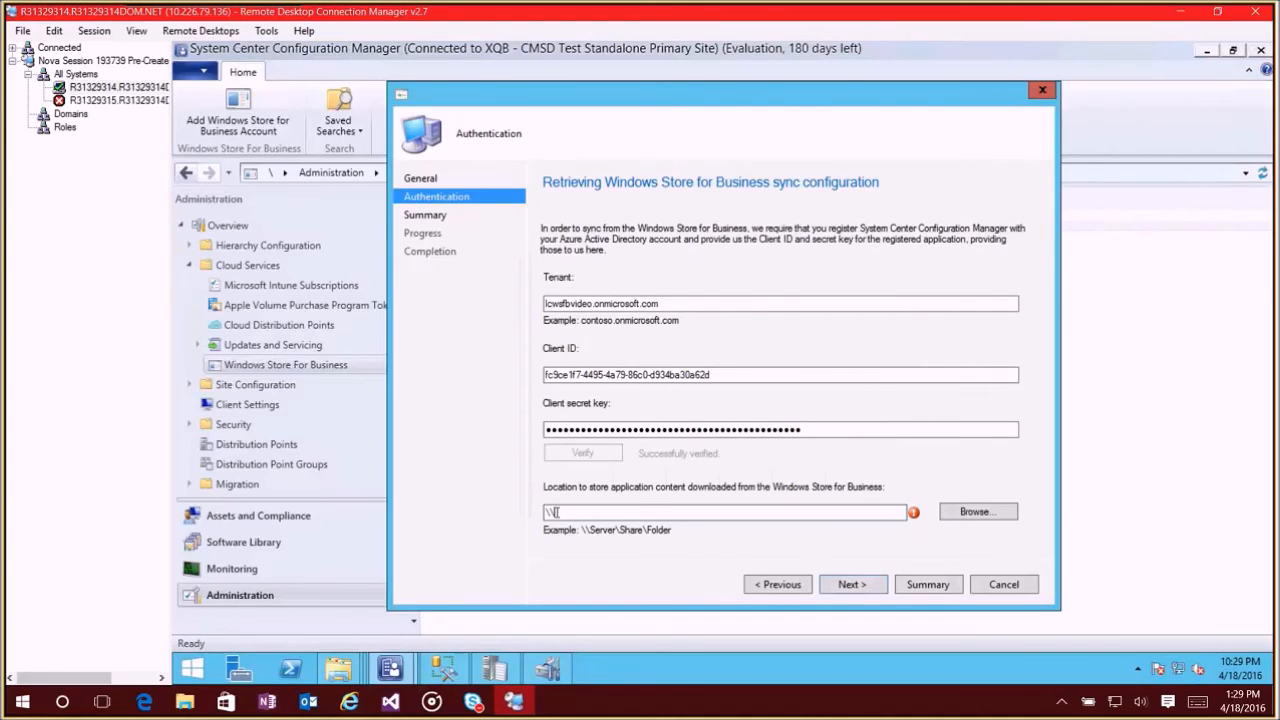
text(31)
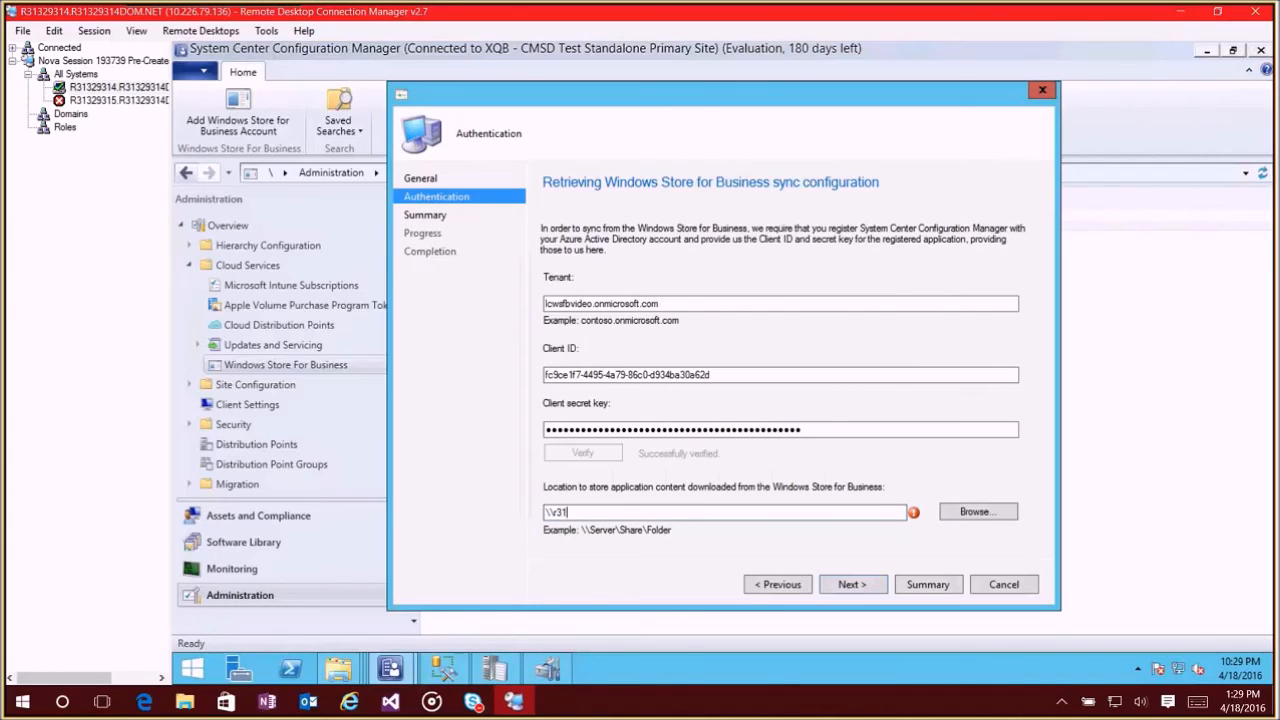
text(329314\packages)
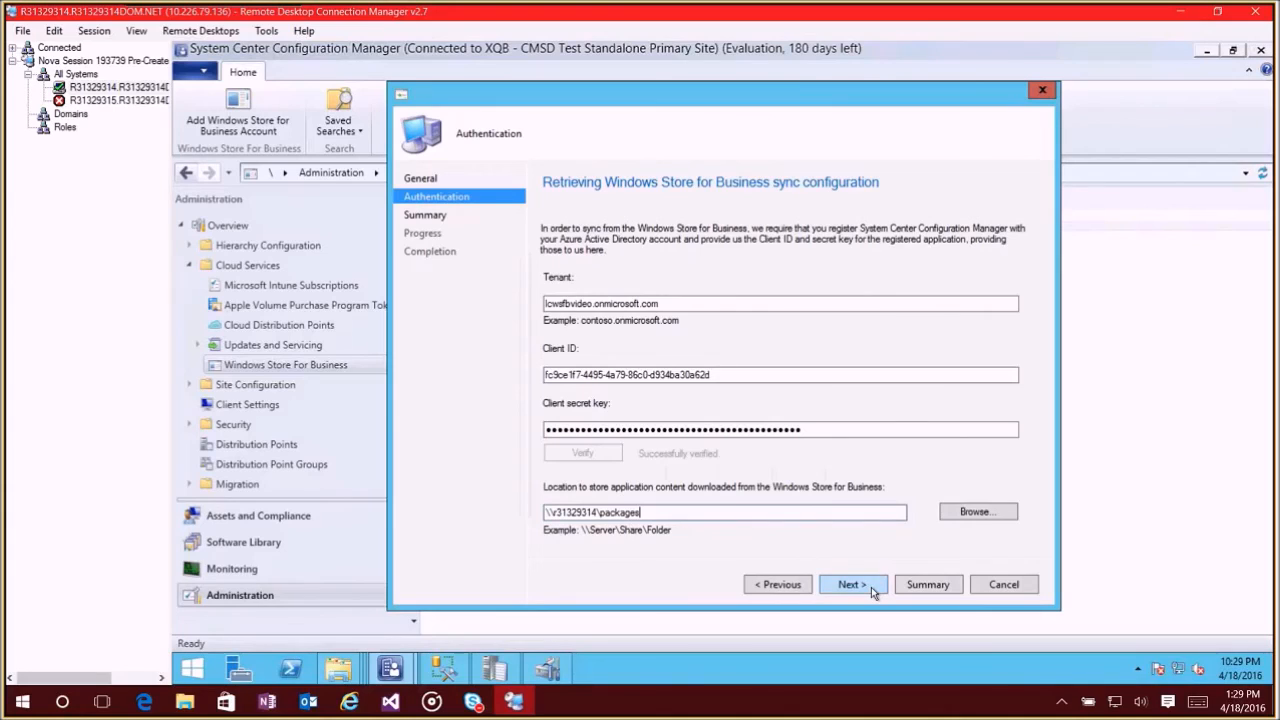
click(851, 584)
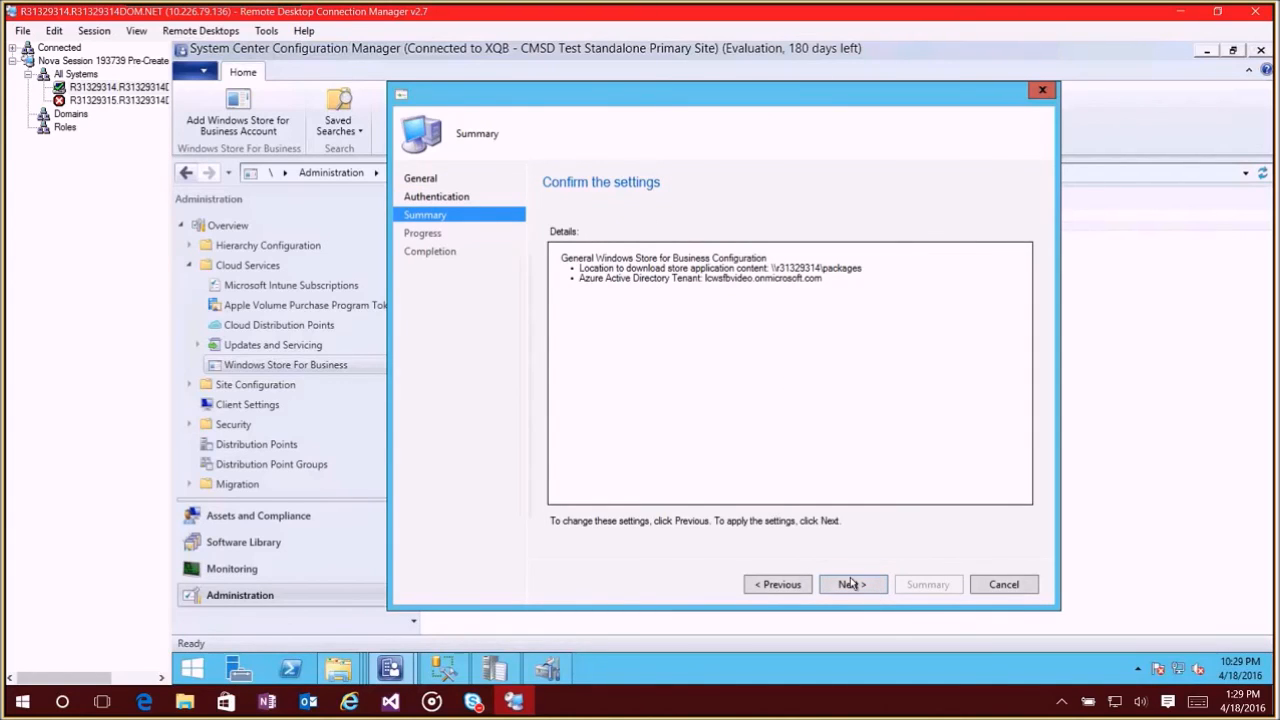
click(851, 584)
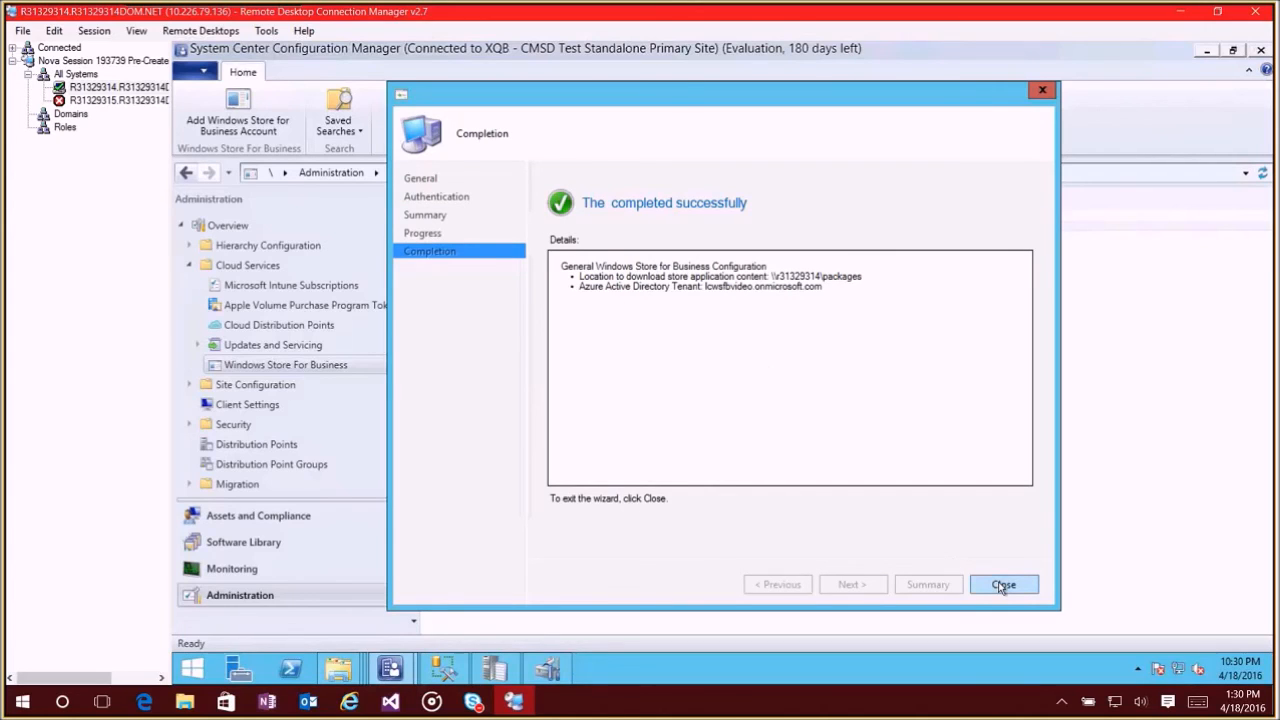
- Close the wizard and check the lcwsfbvideo account appears in the Windows Store For Business list
click(1003, 584)
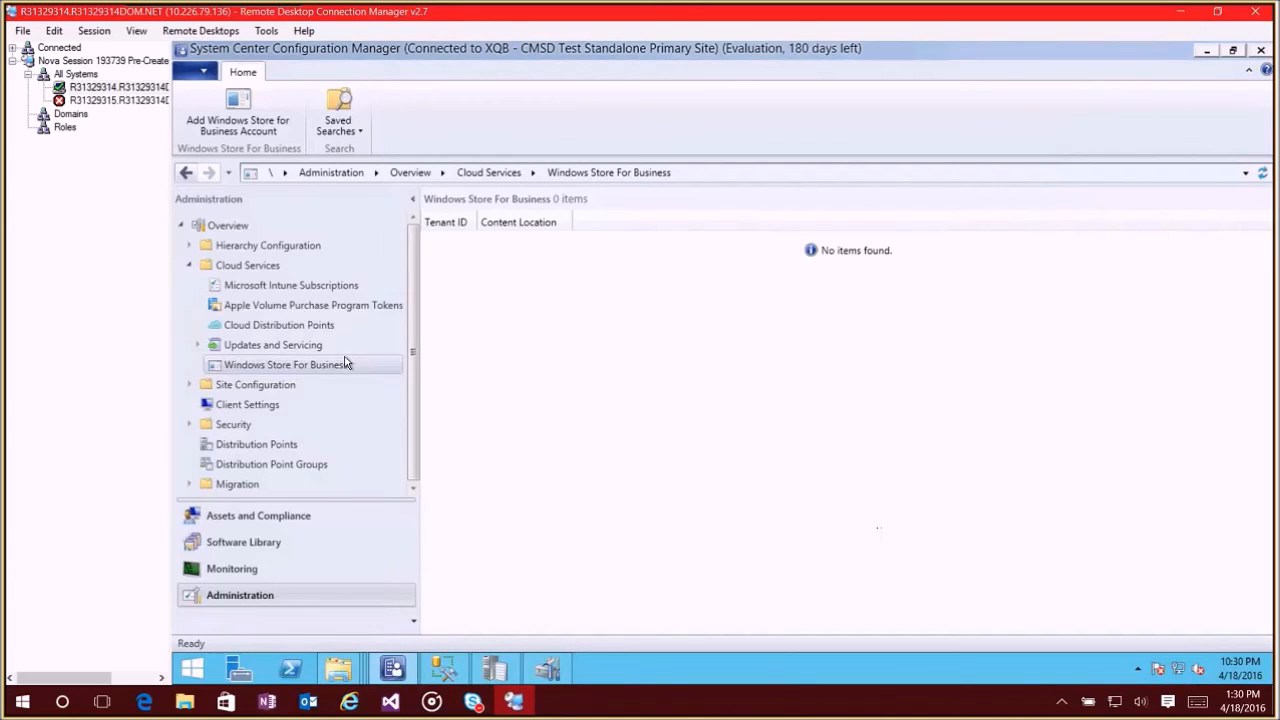
click(285, 364)
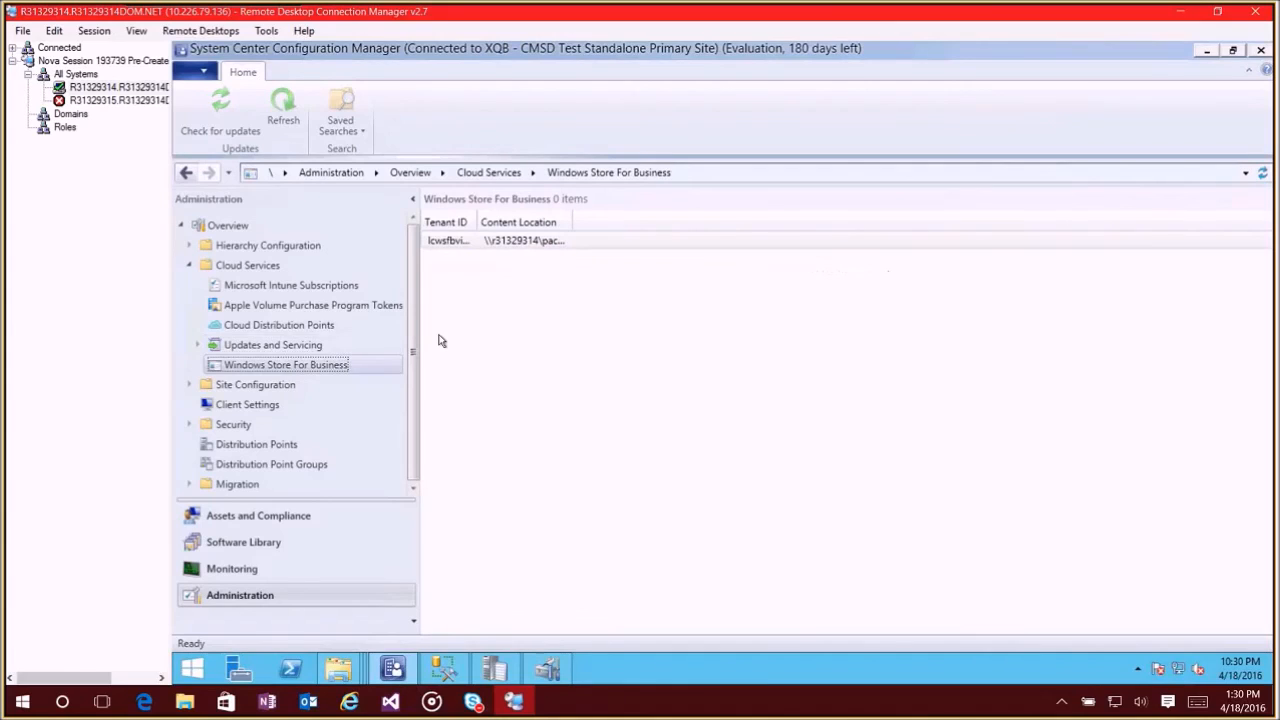
click(525, 240)
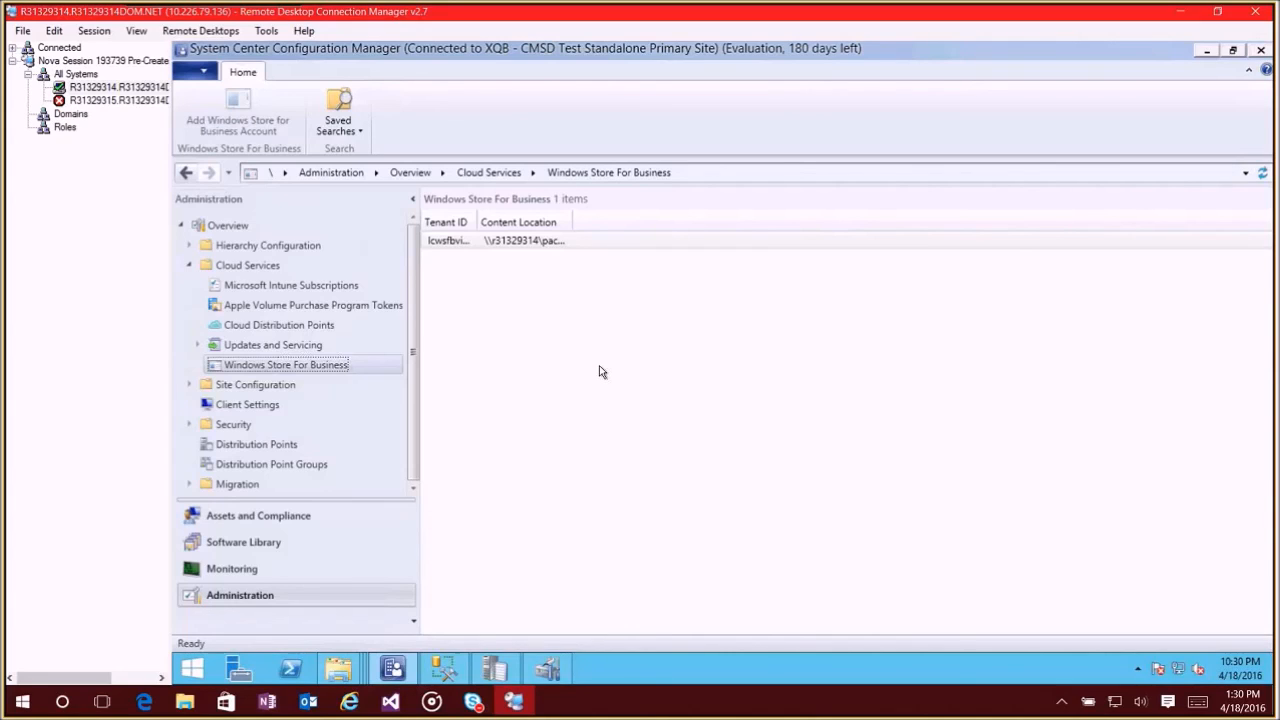
mouse_move(490, 275)
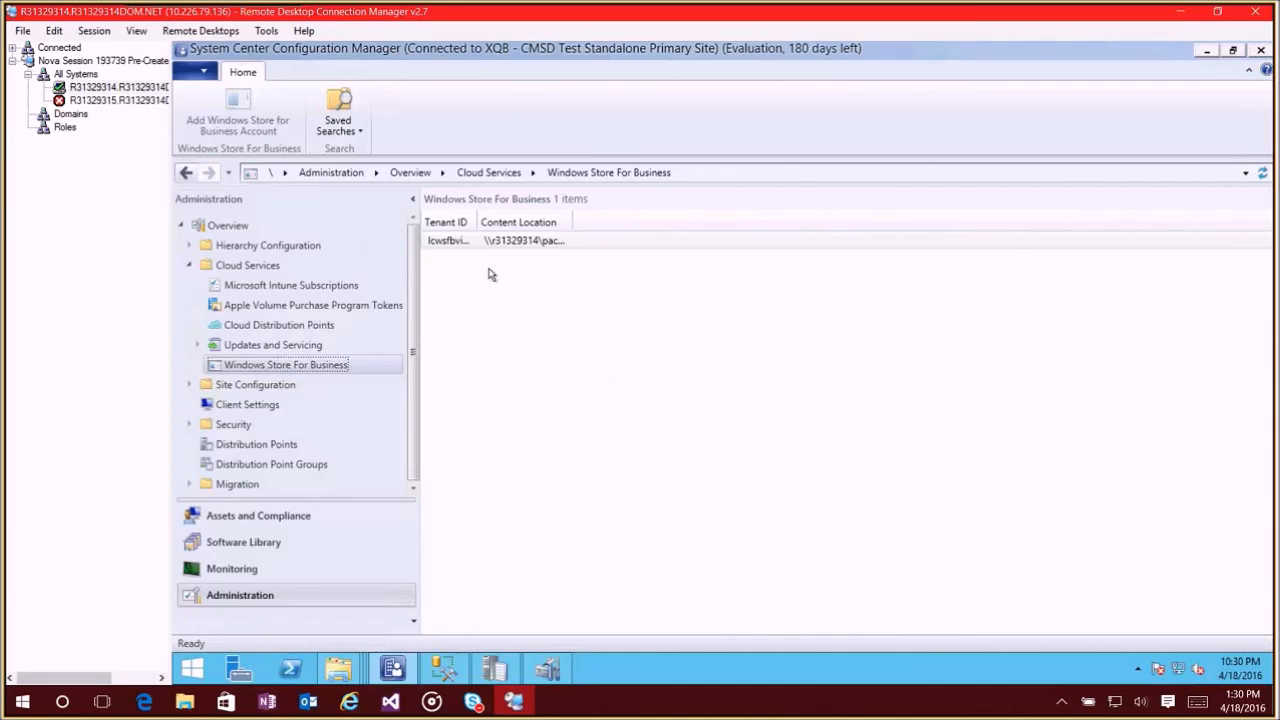
mouse_move(476, 317)
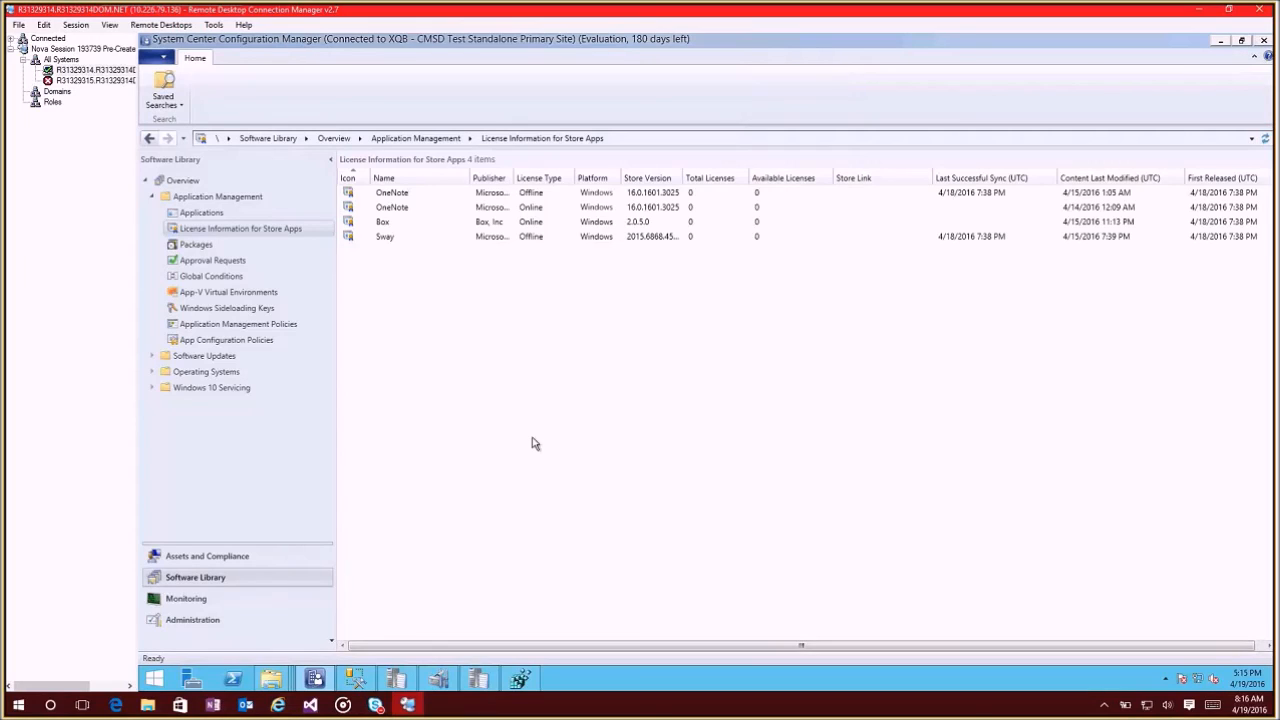
mouse_move(309, 402)
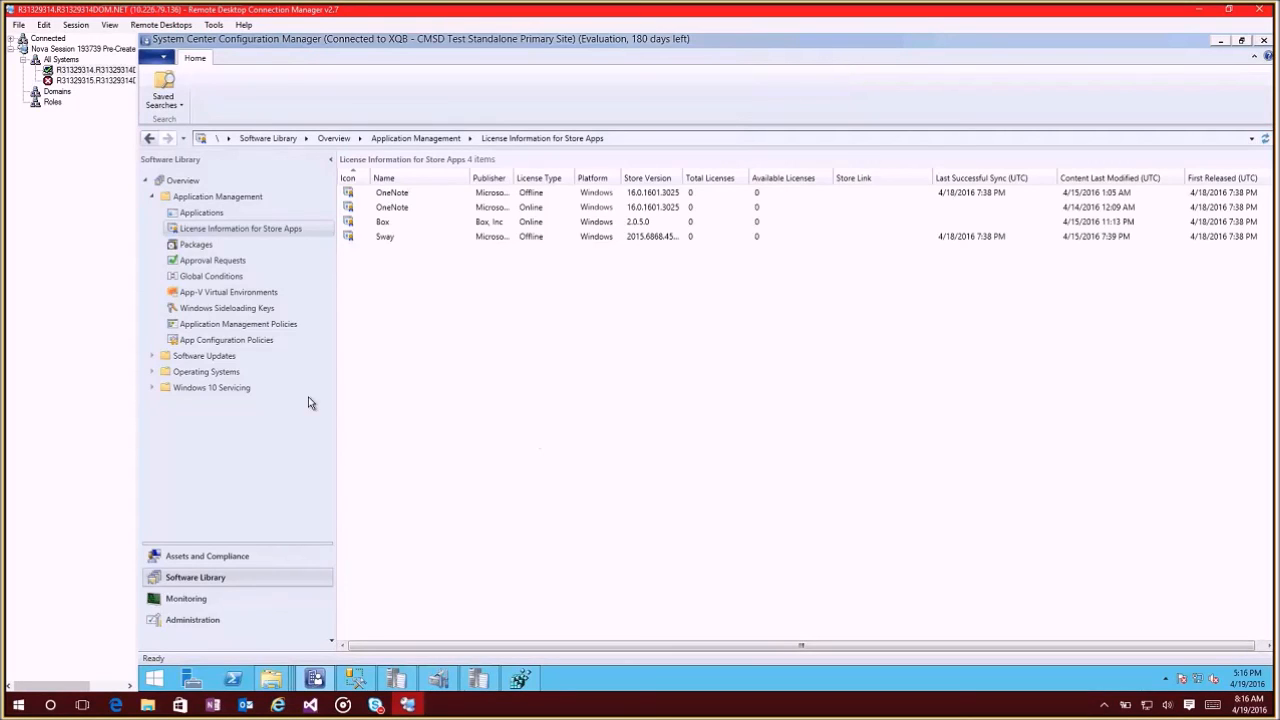
mouse_move(195, 577)
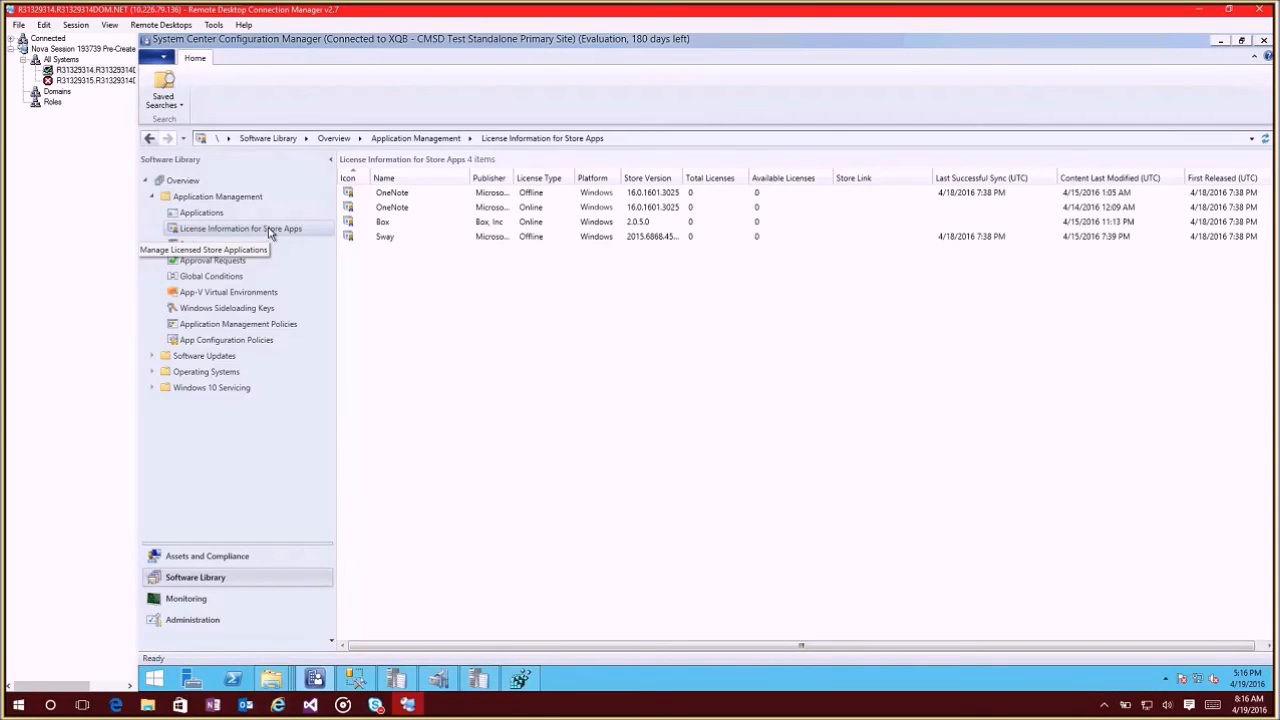
mouse_move(573, 326)
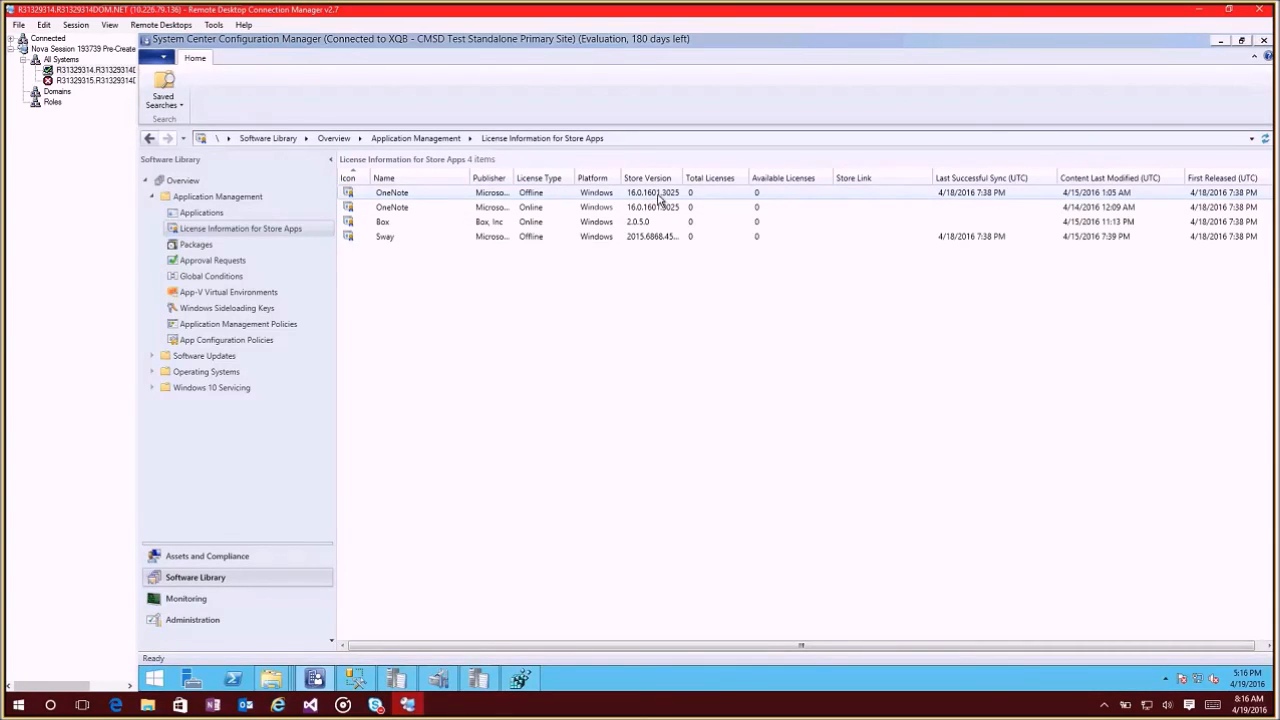
mouse_move(337, 540)
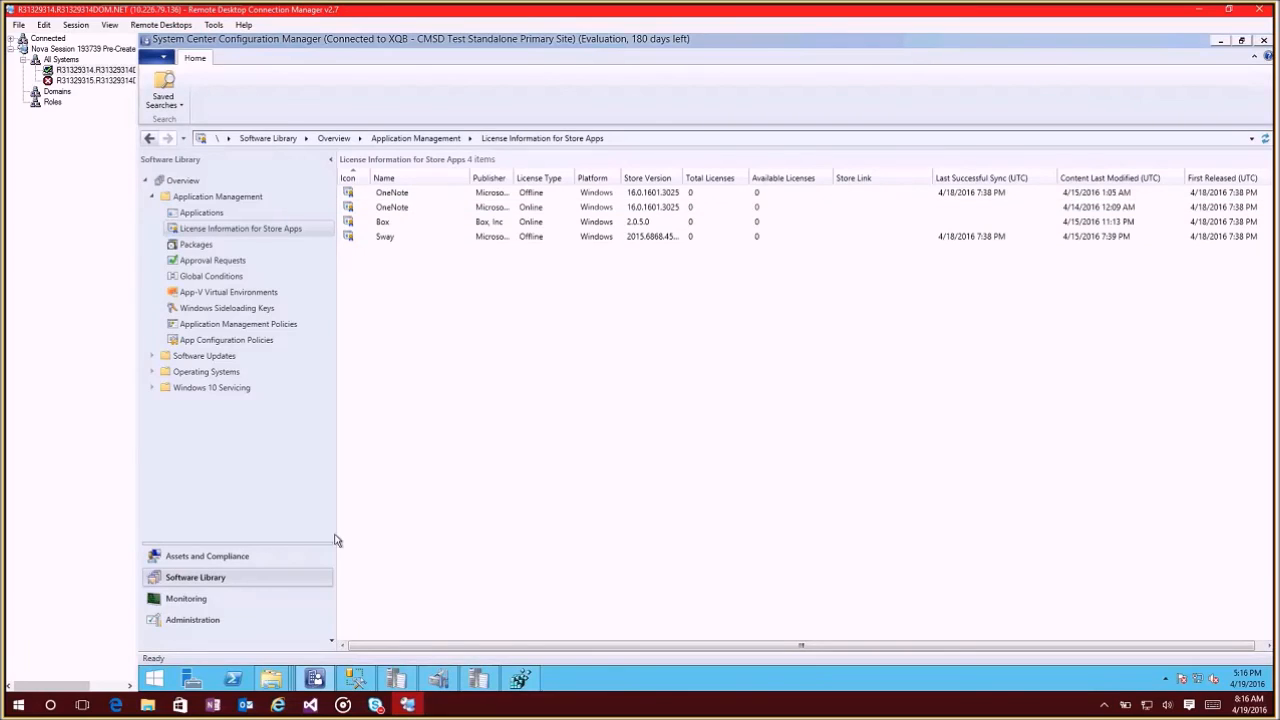
mouse_move(453, 518)
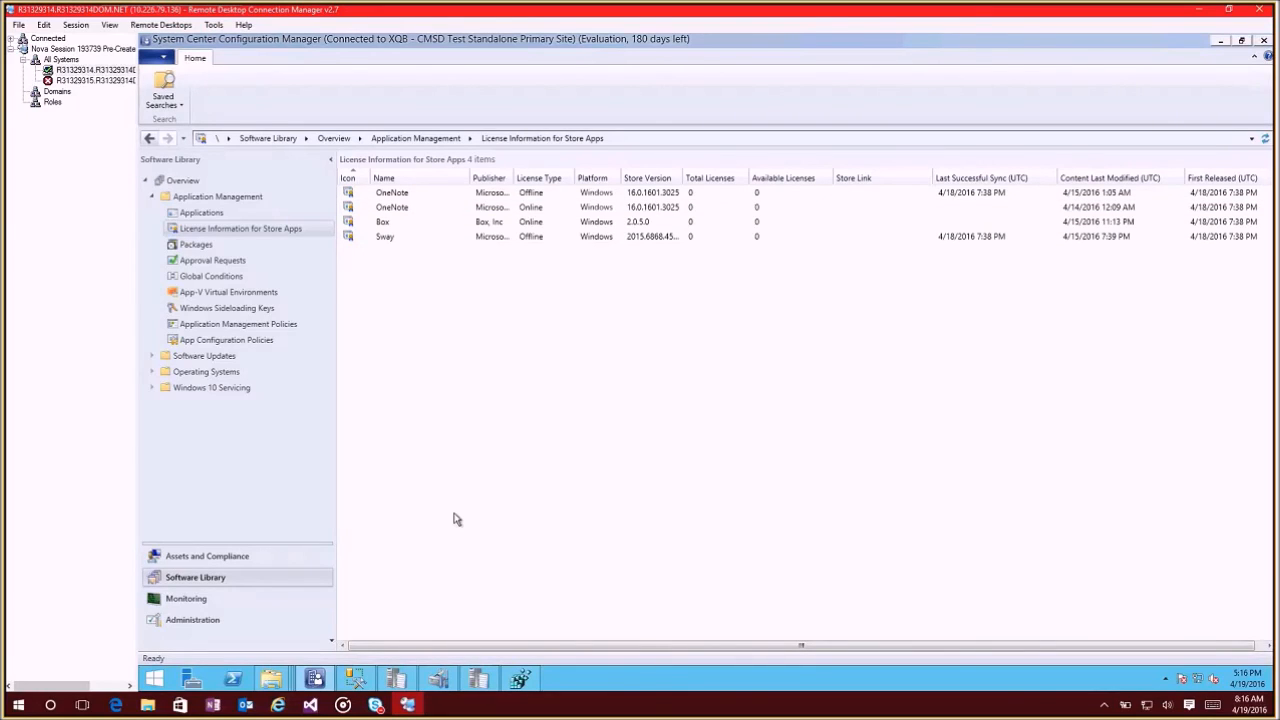